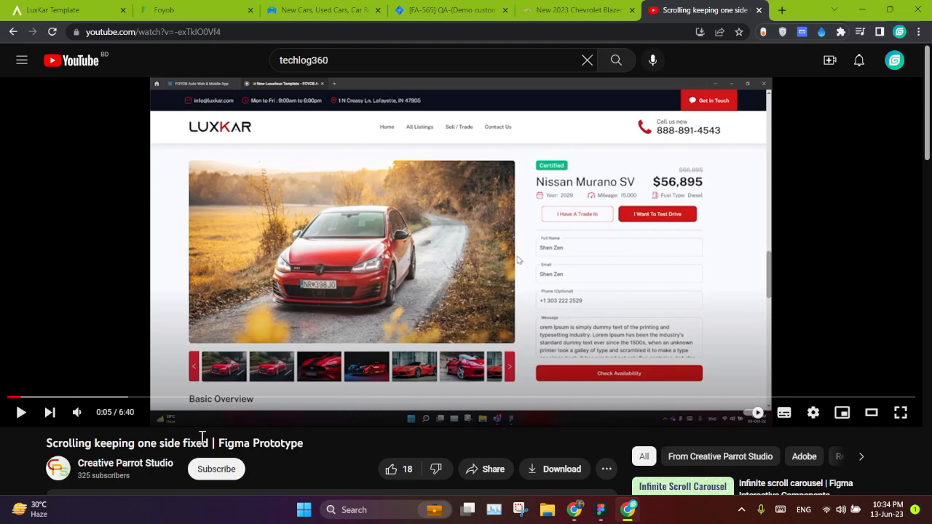
mouse_move(284, 439)
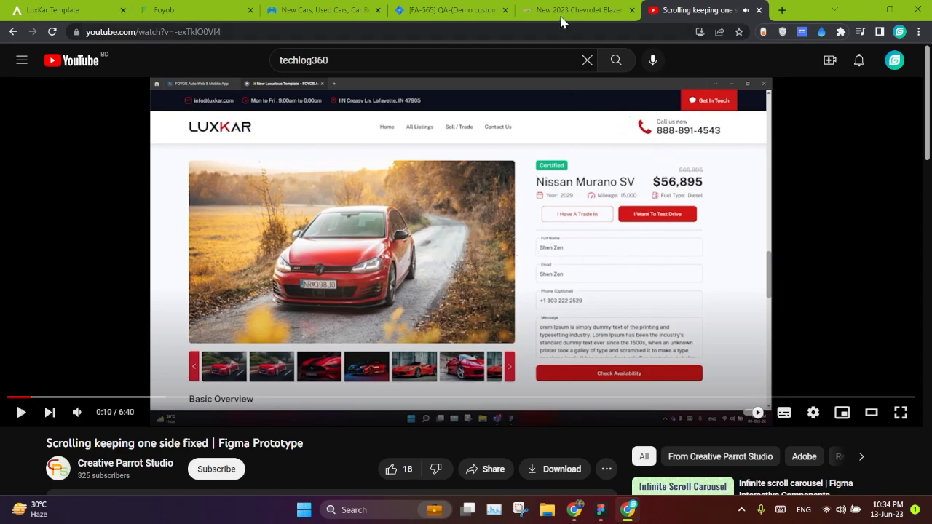
- Switch from the YouTube tutorial to the New 2023 Chevrolet Blazer listing page
click(580, 9)
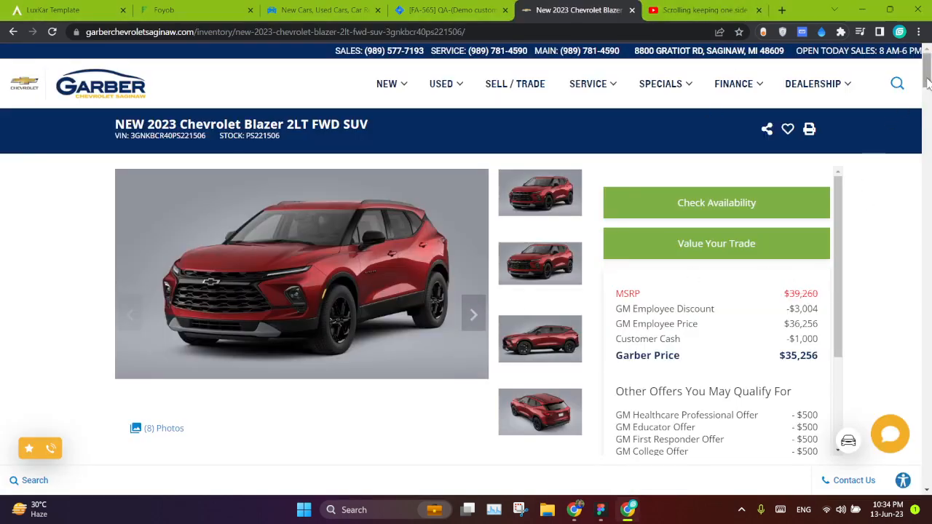
scroll(down, 3)
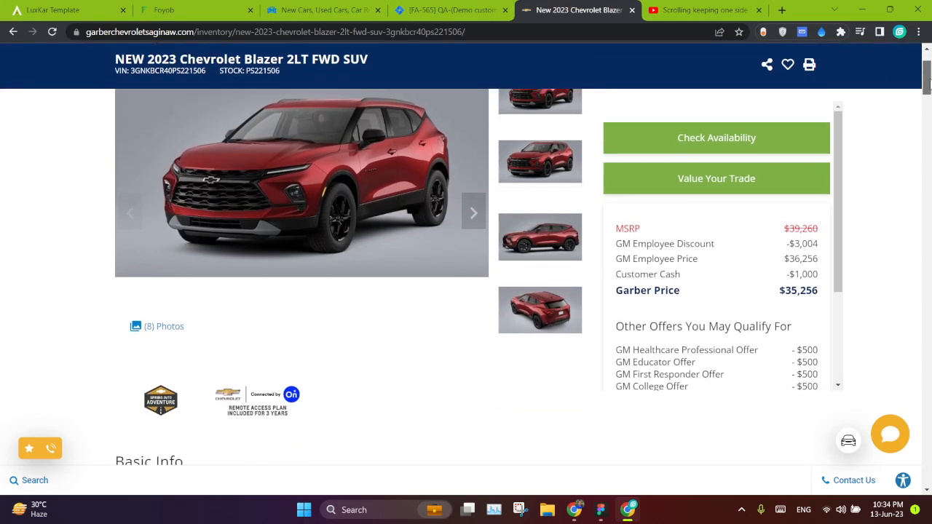
scroll(down, 3)
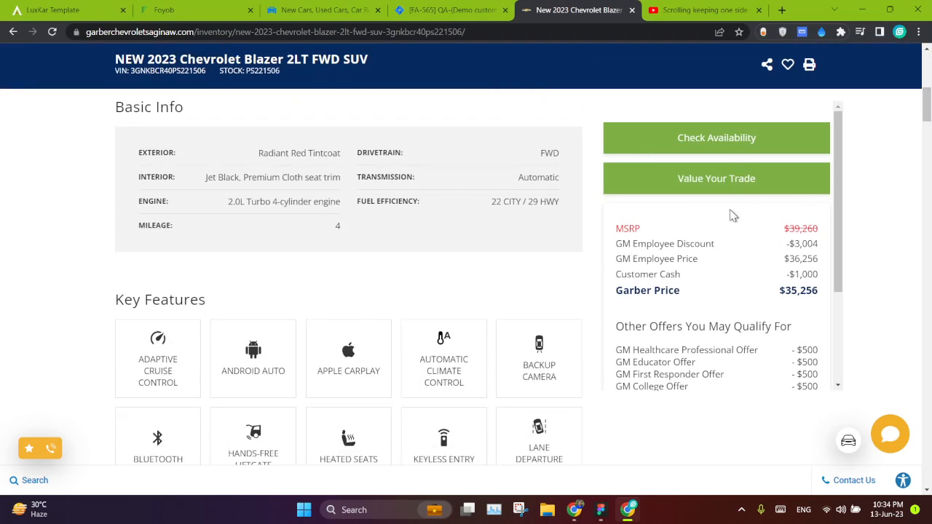
mouse_move(605, 213)
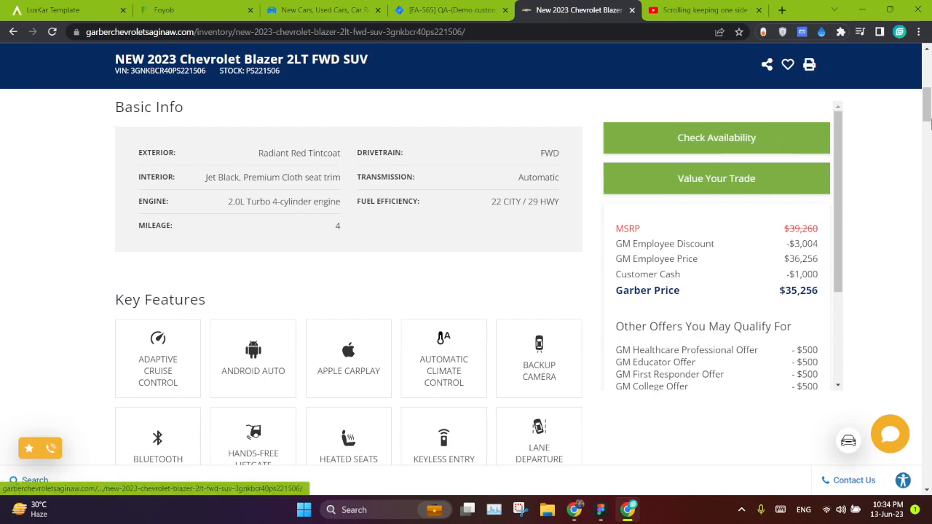
scroll(down, 3)
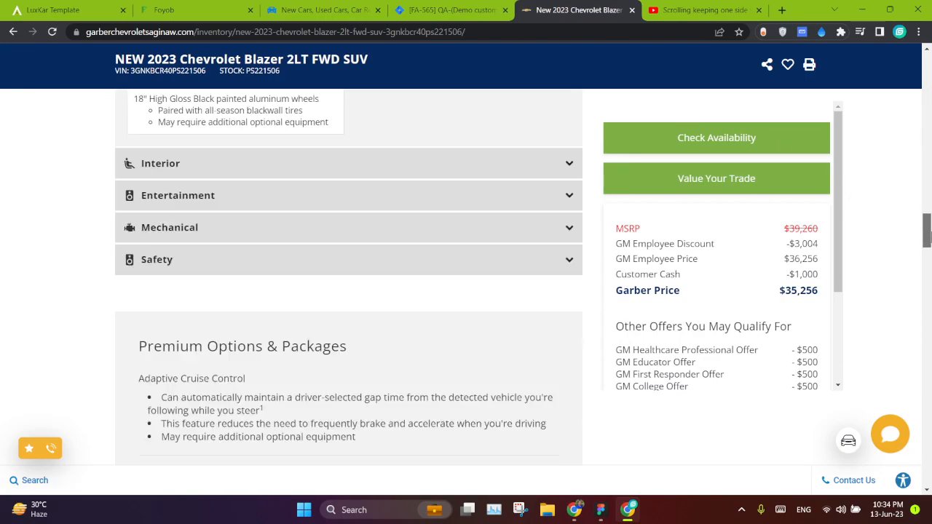
scroll(down, 3)
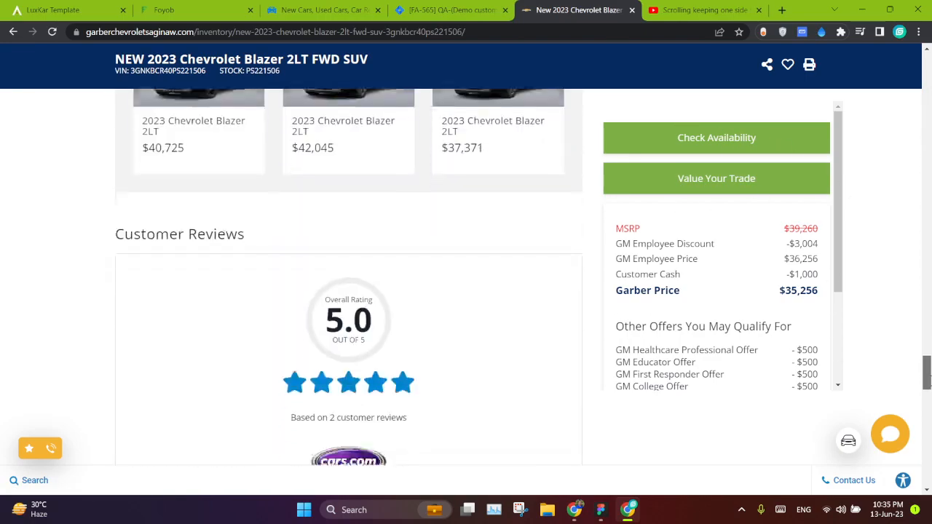
scroll(down, 3)
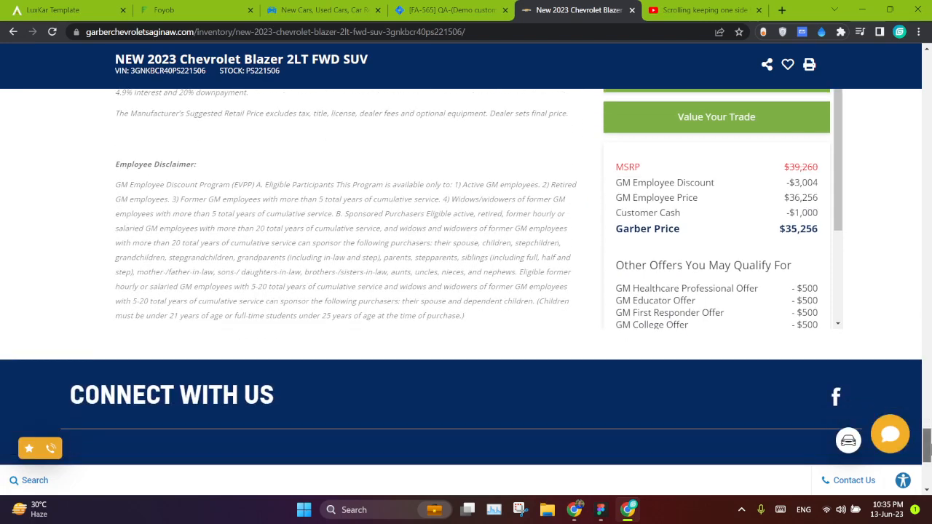
mouse_move(675, 399)
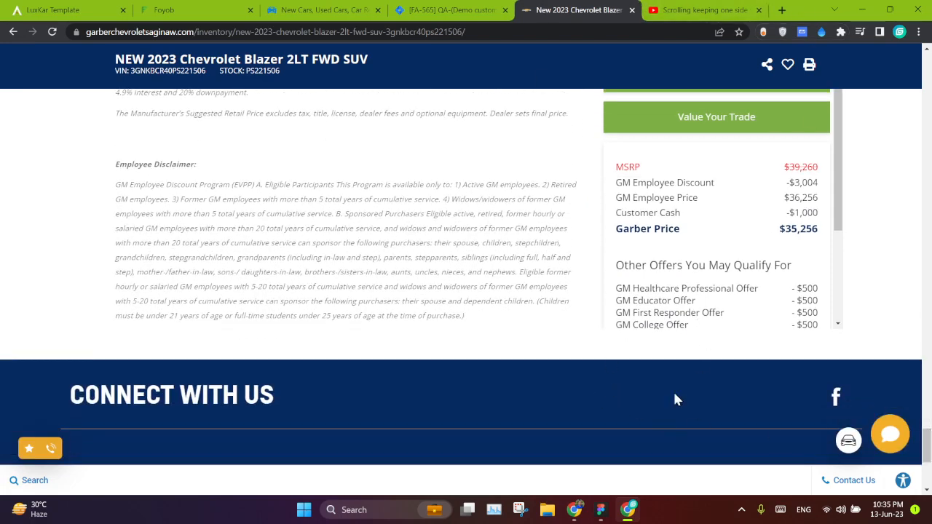
scroll(up, 3)
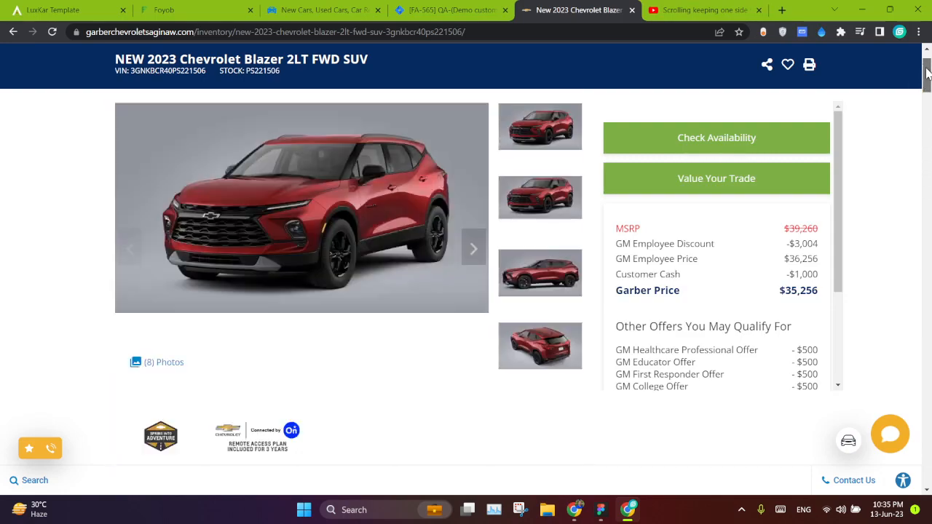
scroll(up, 3)
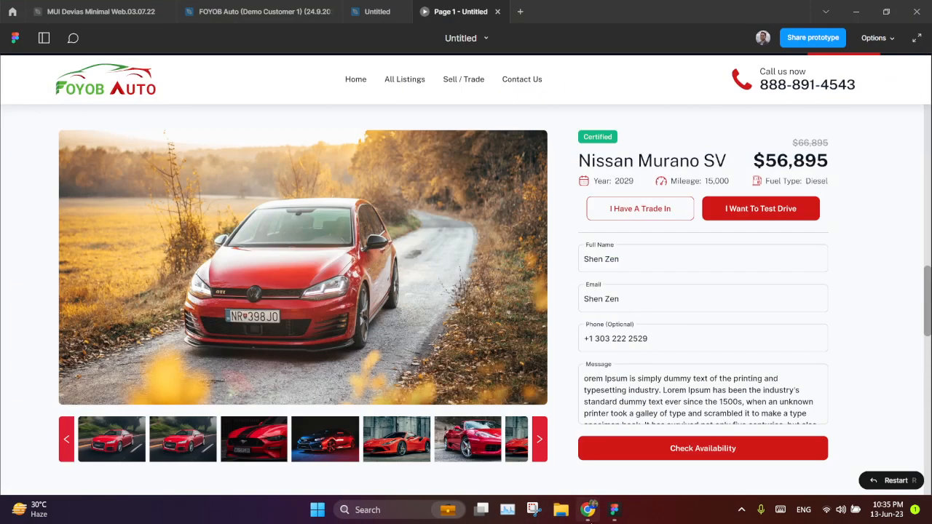
mouse_move(522, 278)
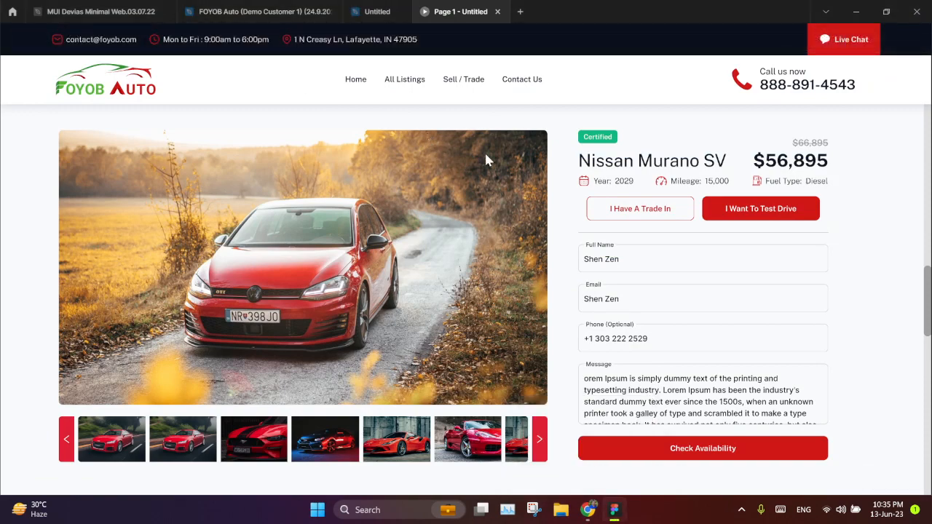
- Scroll the FOYOB Auto prototype down to Similar Vehicles, then return to the Untitled design file
scroll(down, 3)
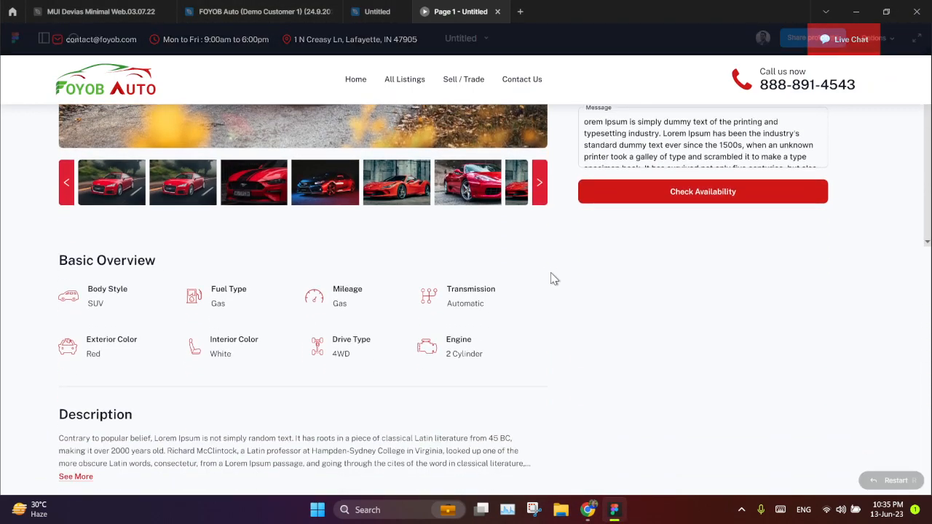
scroll(up, 3)
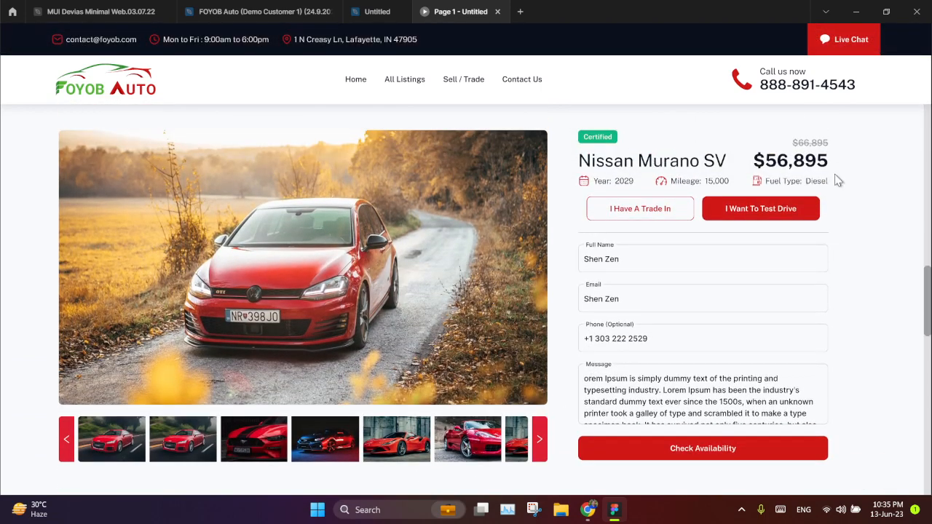
scroll(down, 3)
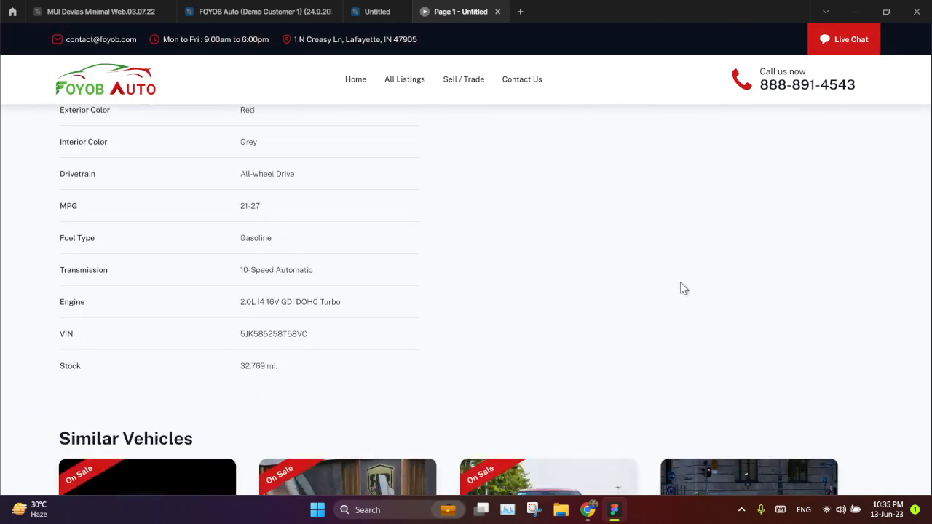
scroll(down, 3)
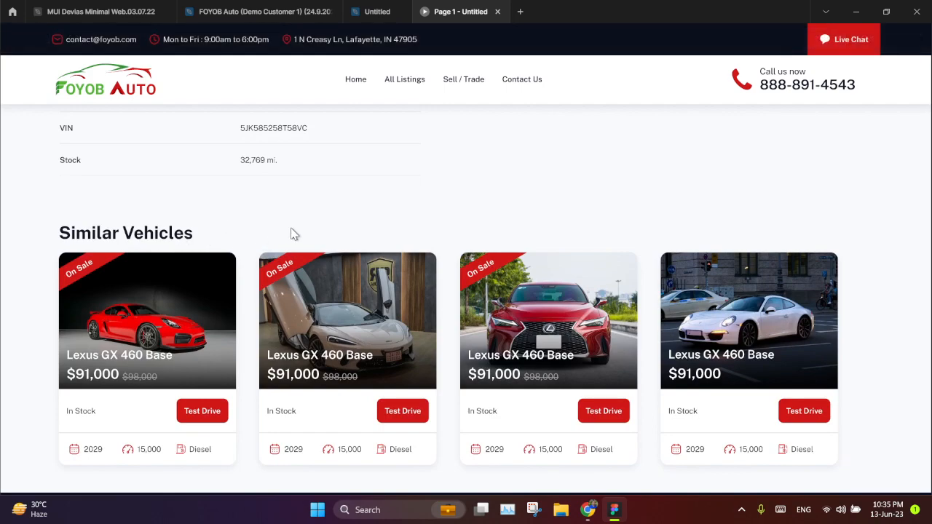
click(378, 12)
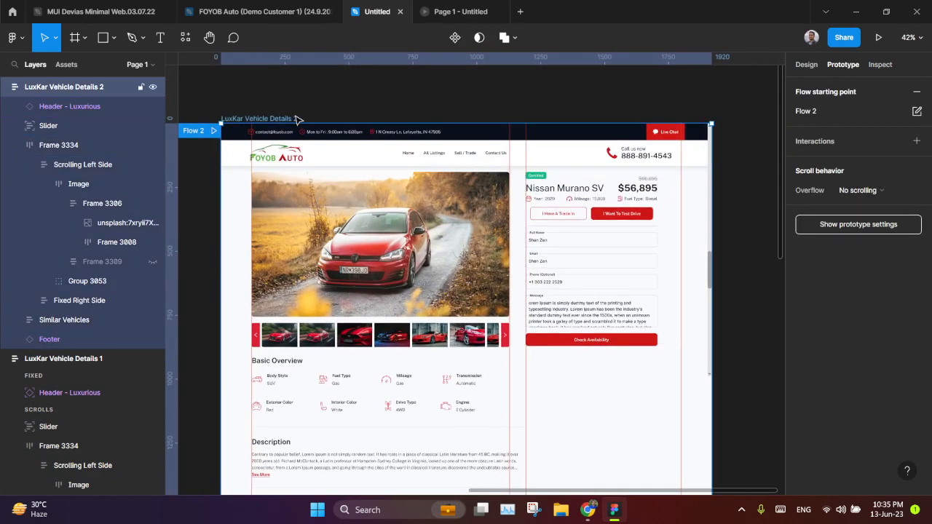
click(878, 38)
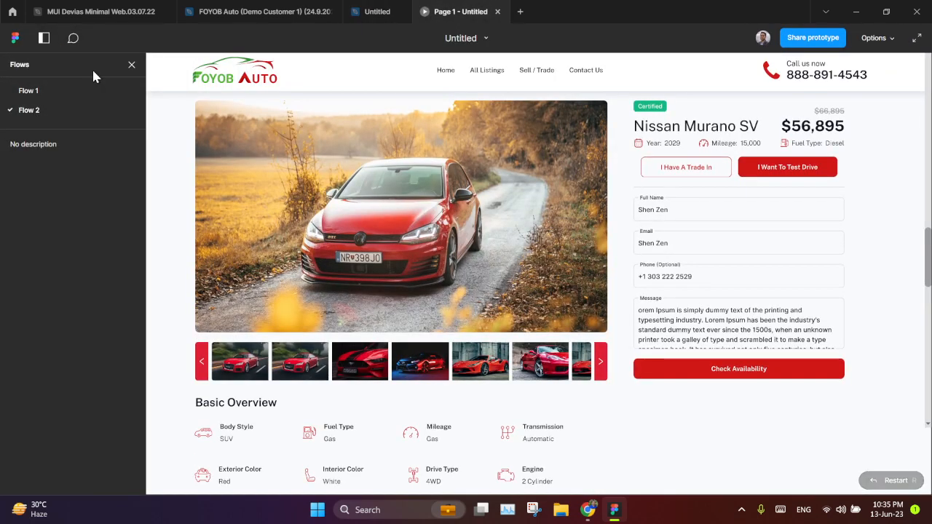
click(131, 64)
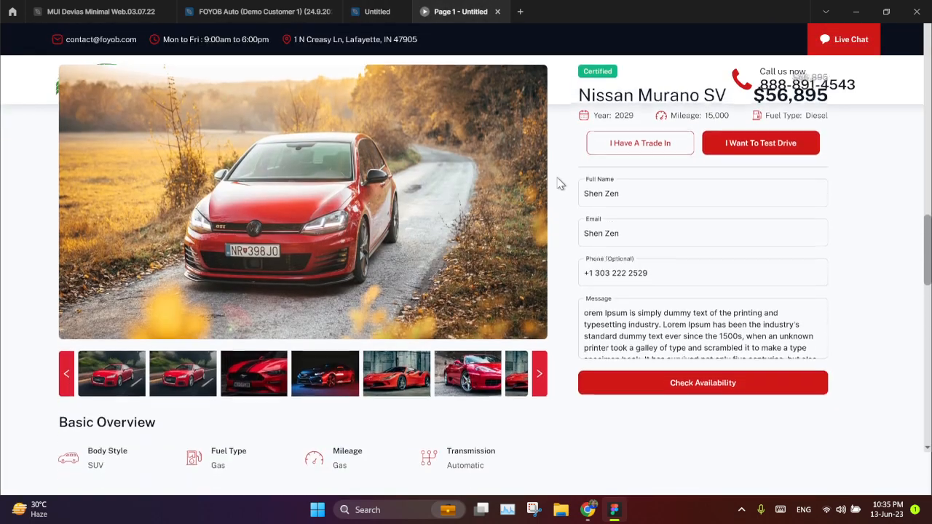
scroll(down, 3)
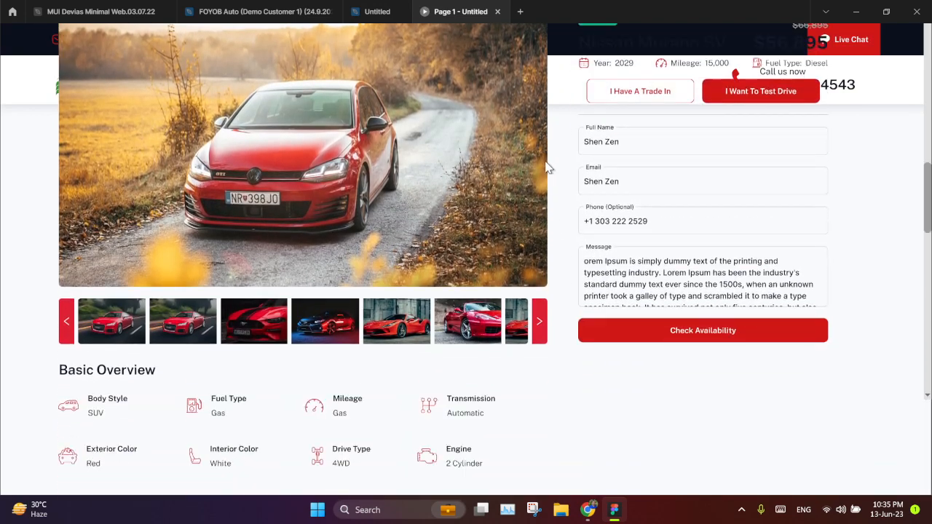
scroll(up, 3)
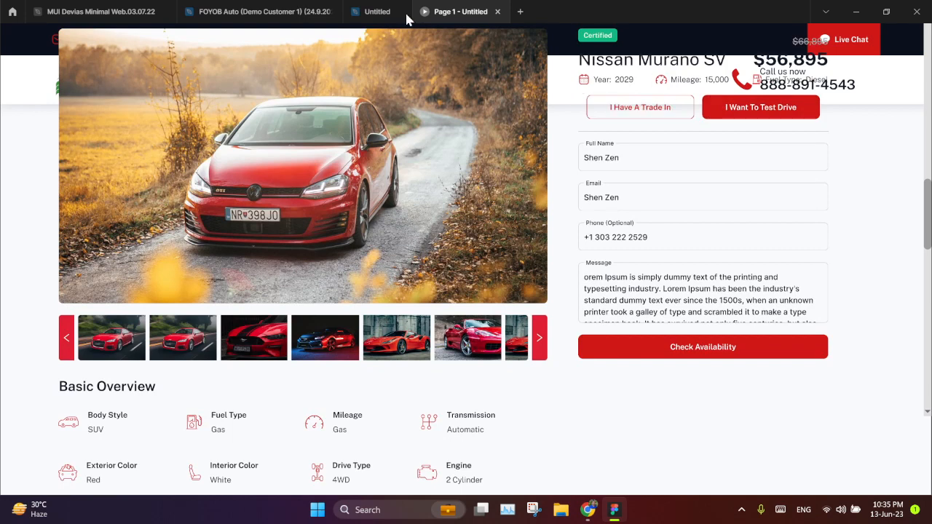
click(377, 11)
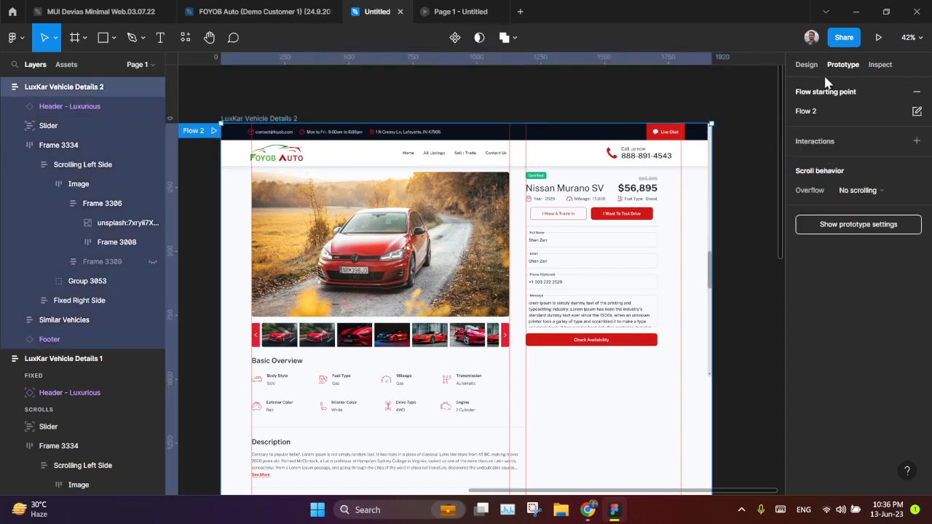
- Bring the Header - Luxurious layer to the front of LuxKar Vehicle Details 2
click(807, 64)
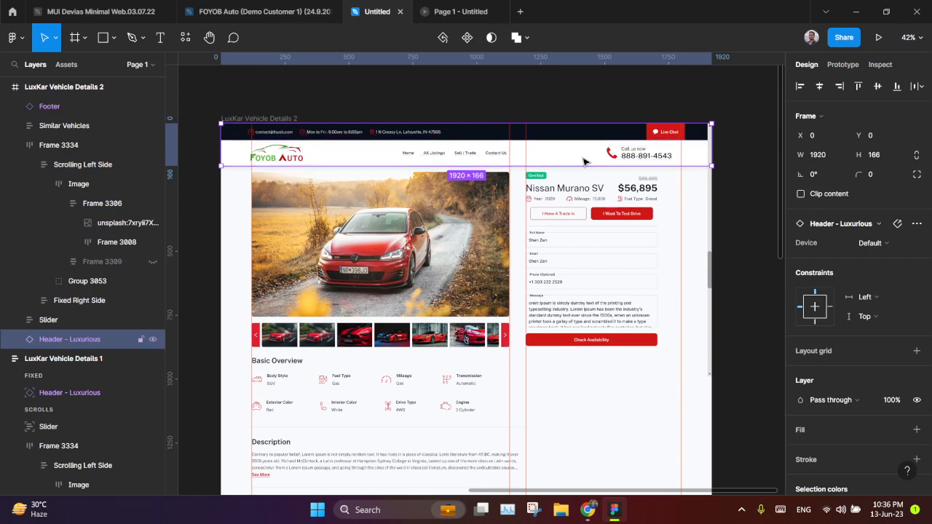
right_click(582, 162)
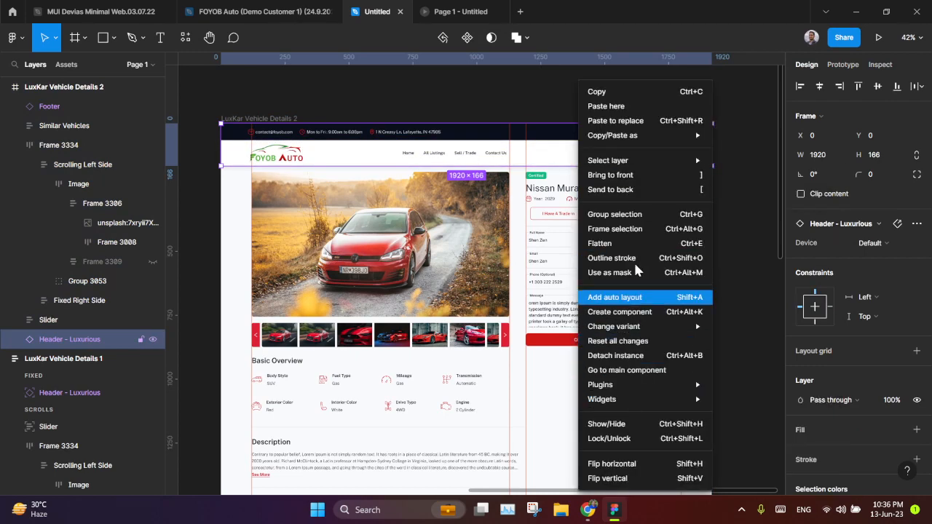
mouse_move(624, 344)
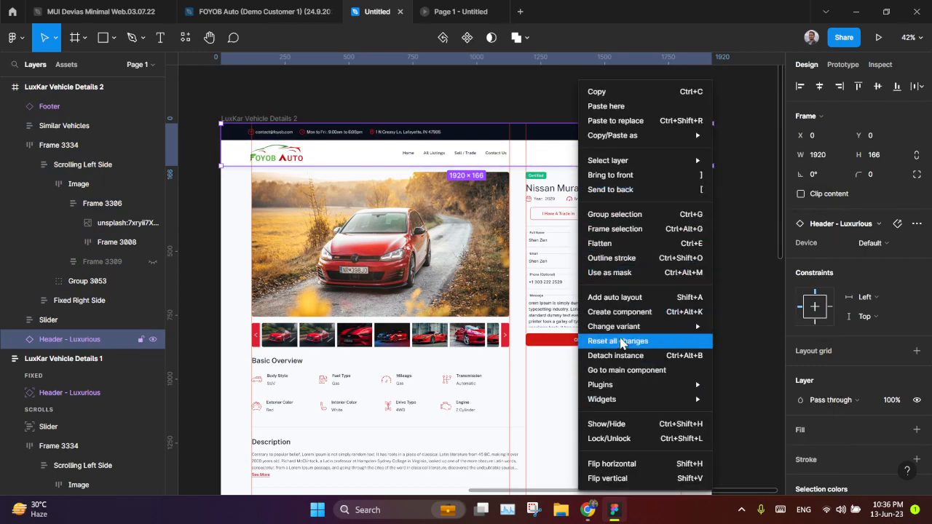
mouse_move(610, 175)
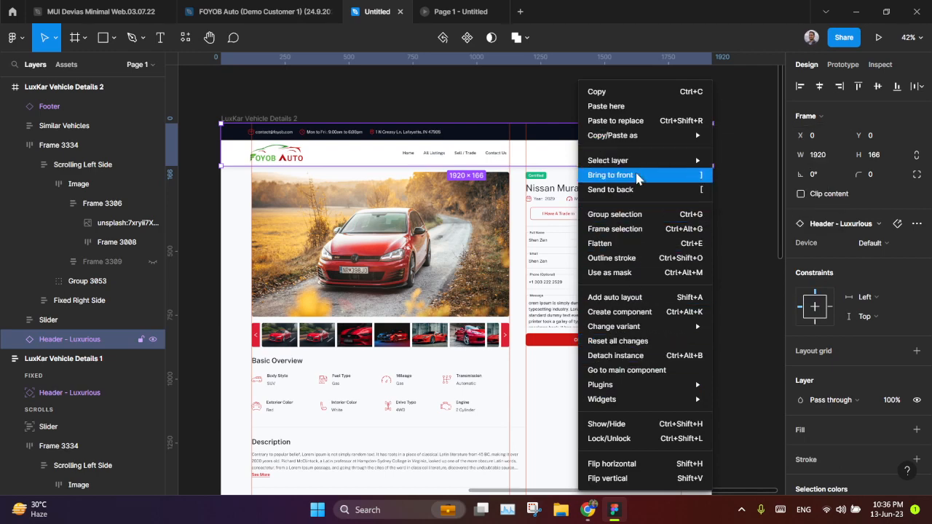
click(610, 175)
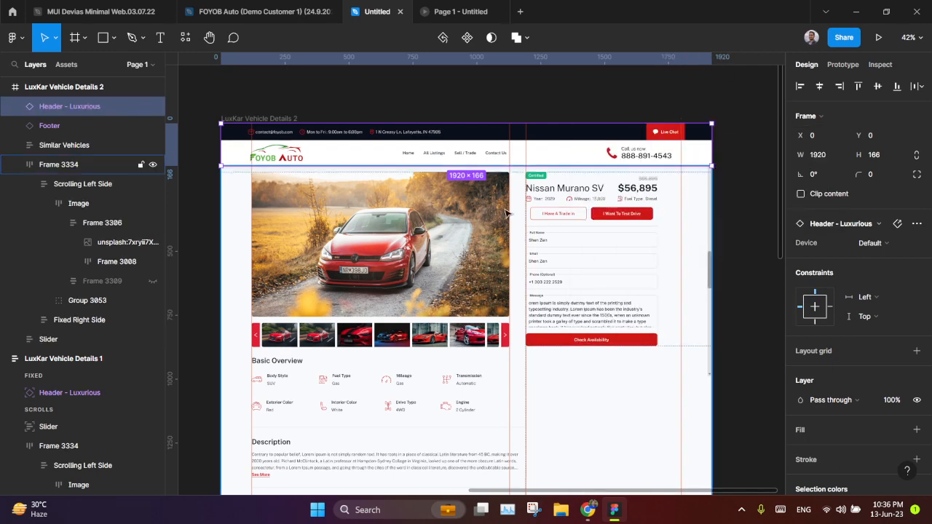
- Set the header's prototype scroll position to Fixed (stay in place)
click(842, 64)
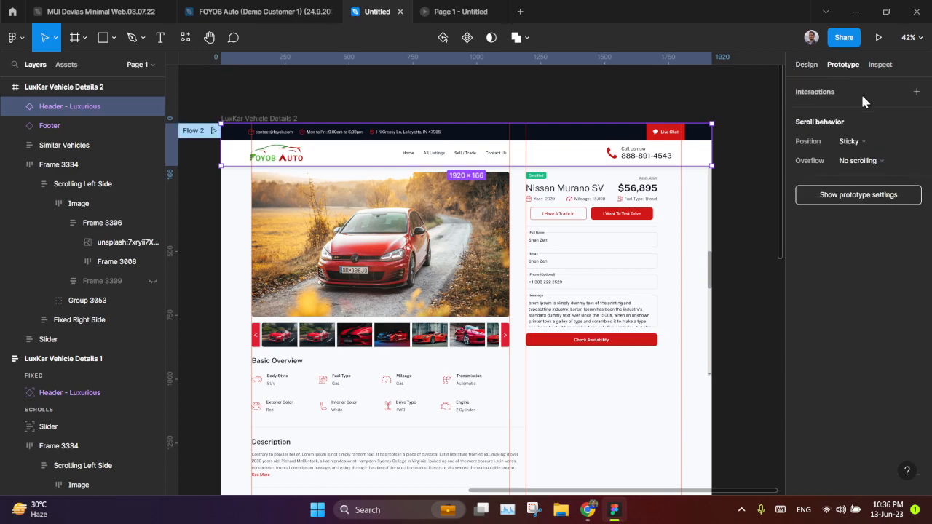
click(852, 142)
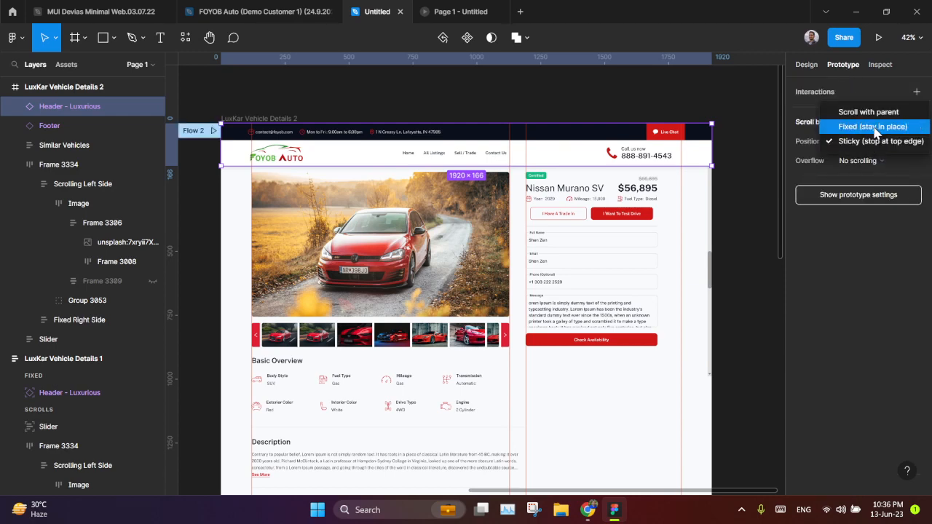
click(874, 126)
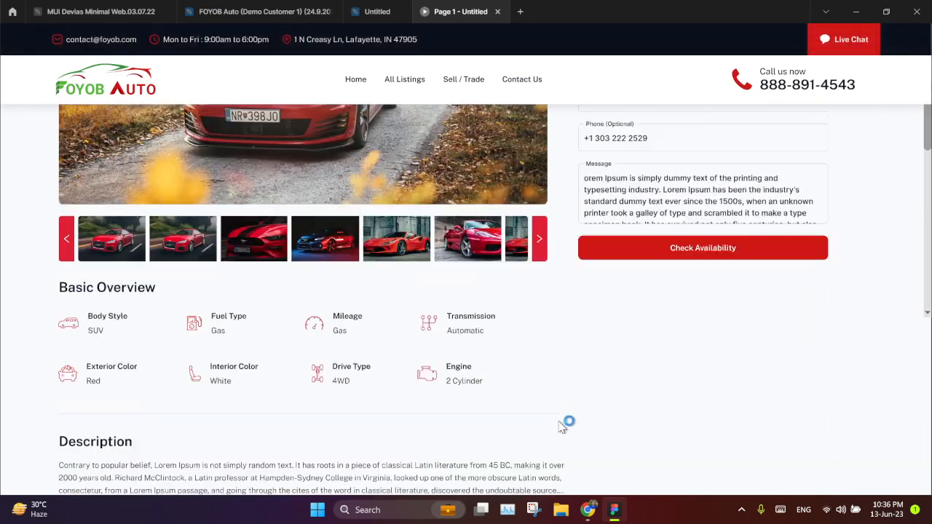
- Scroll the prototype preview back up to confirm the header stays fixed
scroll(up, 3)
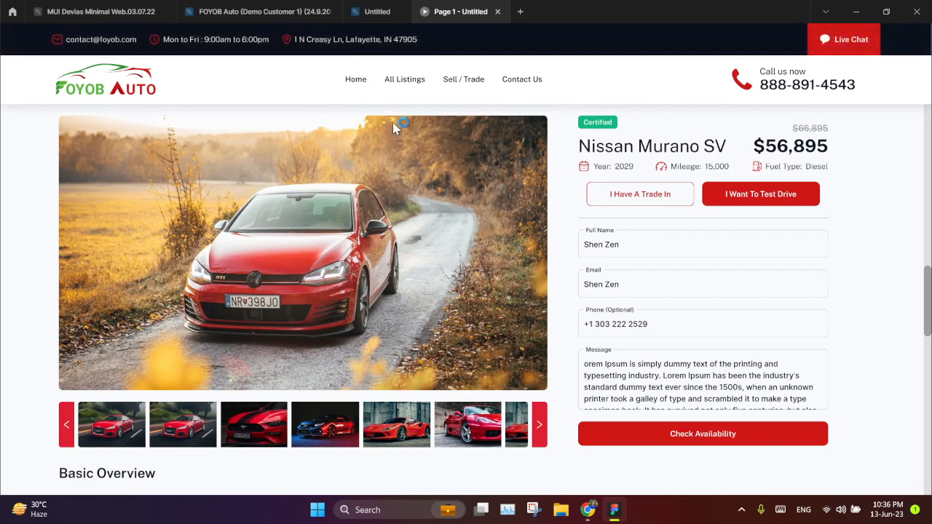
- Return to the design file and bring Frame 3334's Scrolling Left Side into view
click(376, 11)
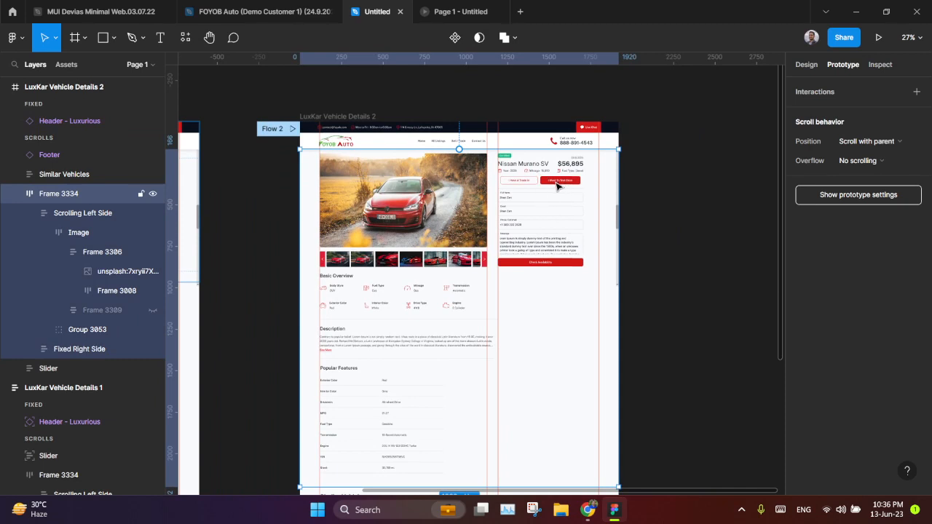
scroll(down, 3)
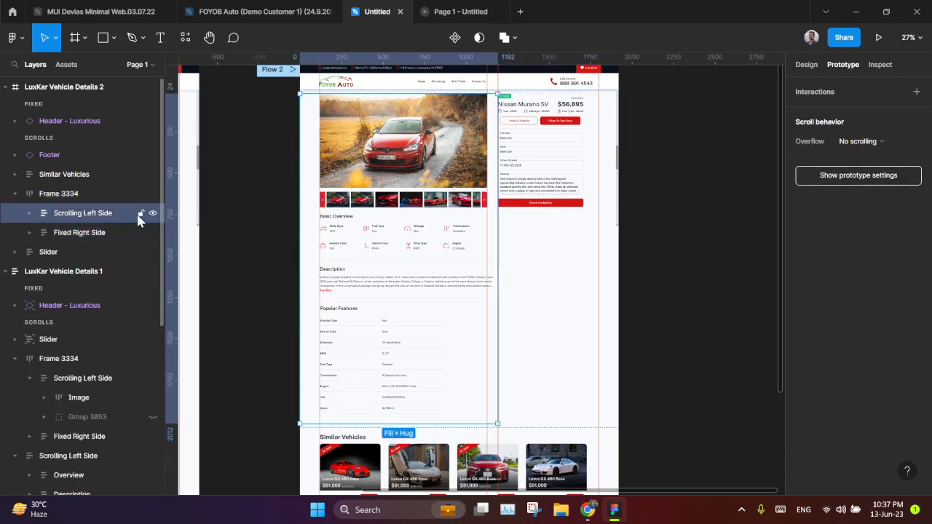
mouse_move(153, 221)
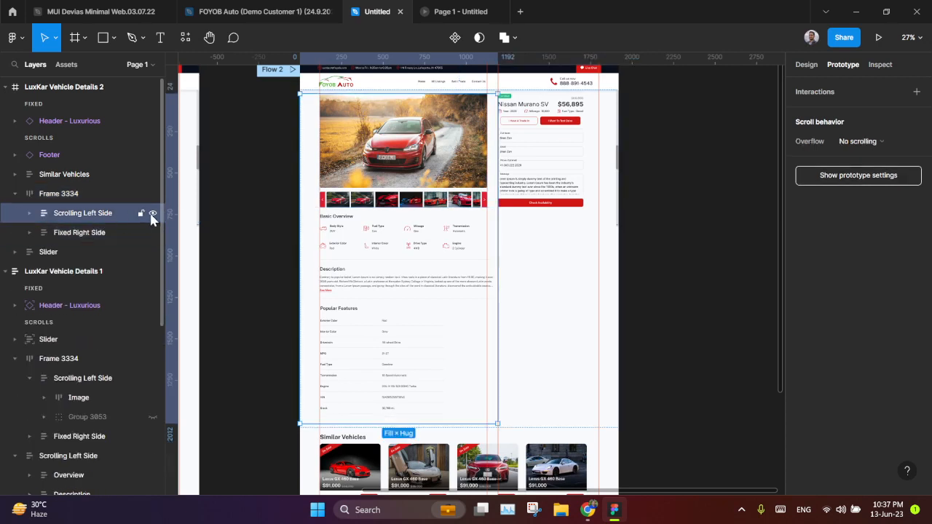
- Expand Scrolling Left Side to show its Image, Overview, Description and Popular Features layers
click(76, 233)
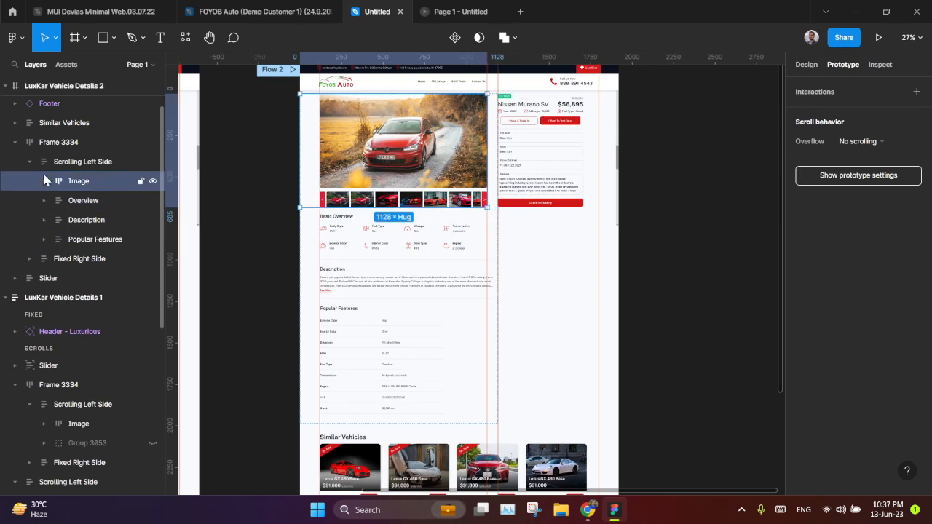
- Collapse the left column's nested layers and bring up its Overflow scrolling choices
click(82, 160)
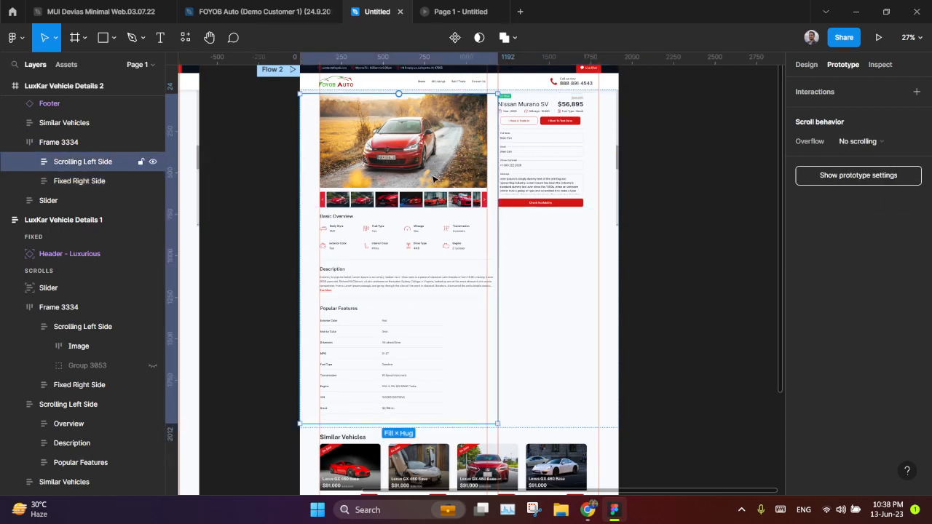
mouse_move(384, 210)
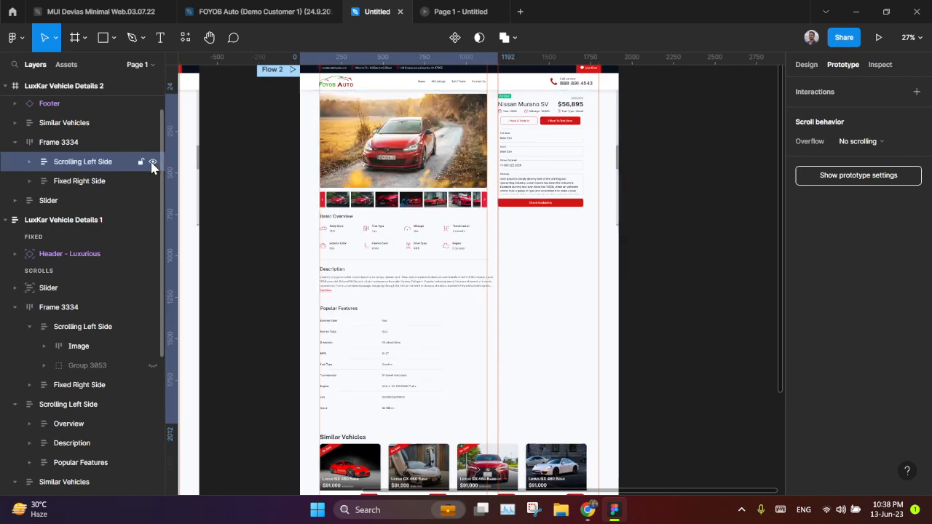
click(857, 156)
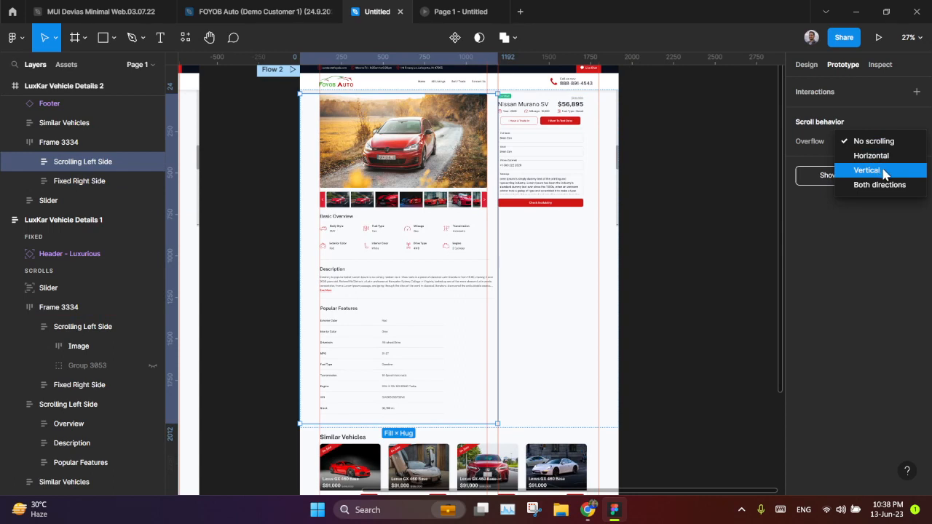
mouse_move(883, 175)
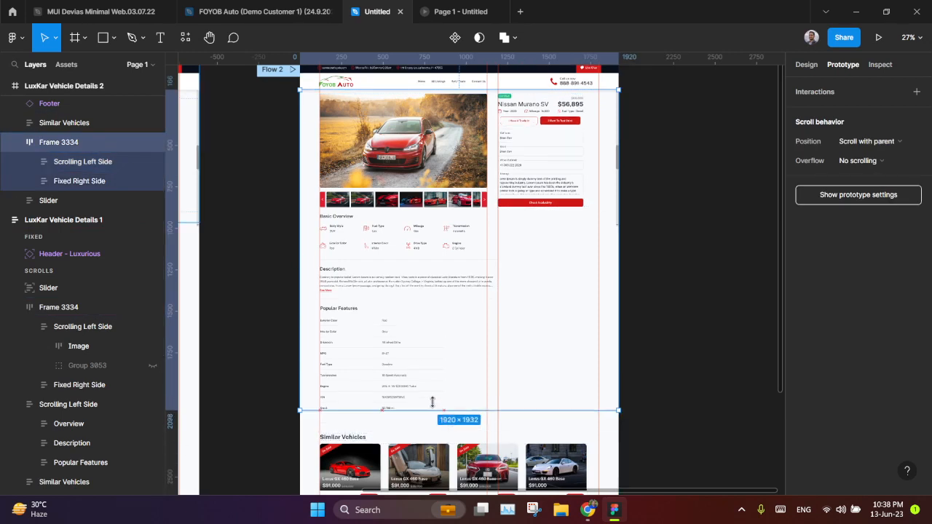
- Drag Frame 3334's bottom edge up to a height of about 864
drag(431, 408, 431, 224)
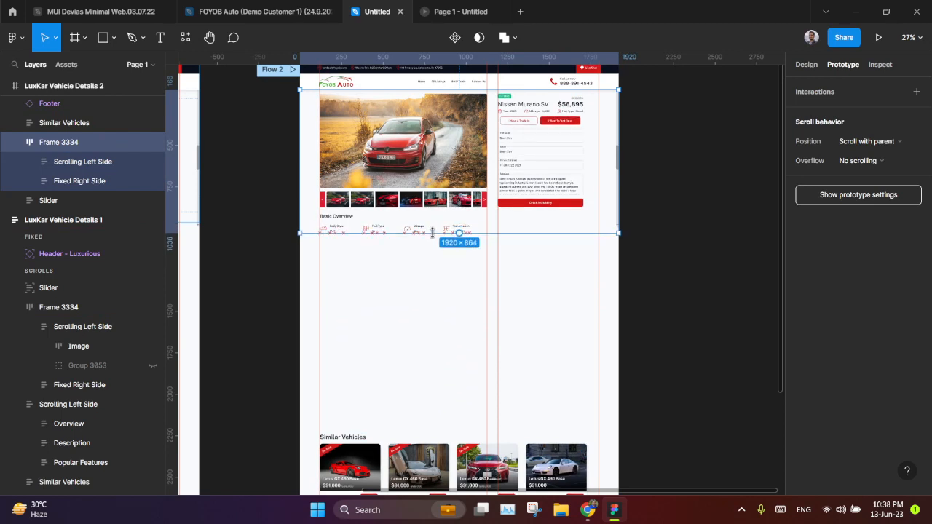
drag(459, 233, 459, 229)
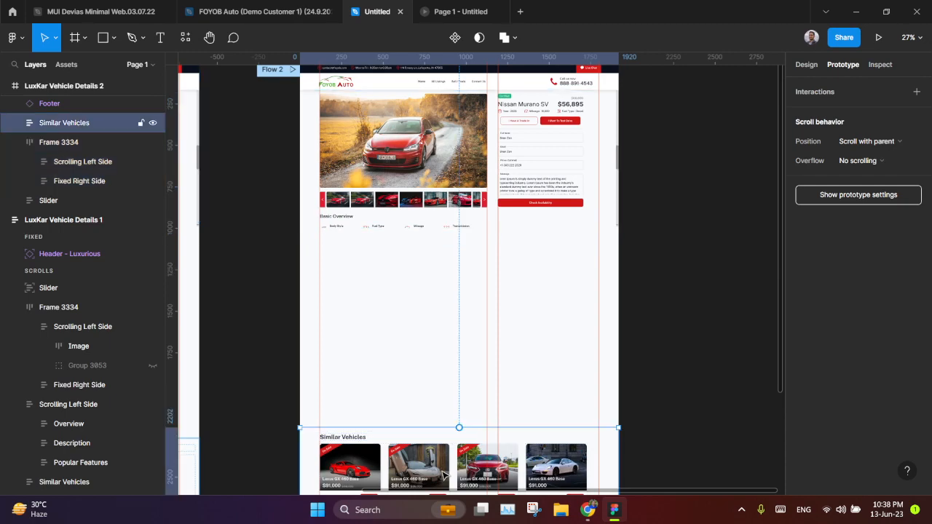
scroll(down, 3)
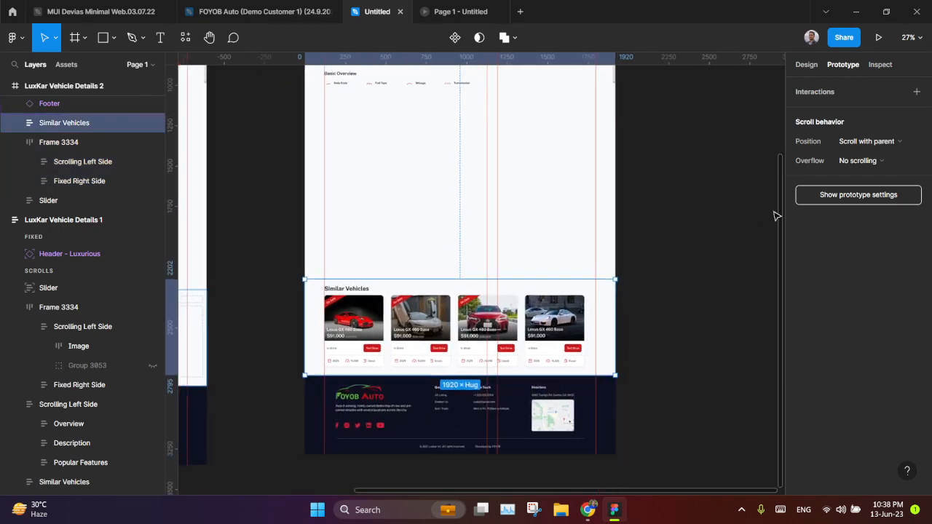
- Pin Similar Vehicles to the Bottom with its vertical constraint
click(807, 64)
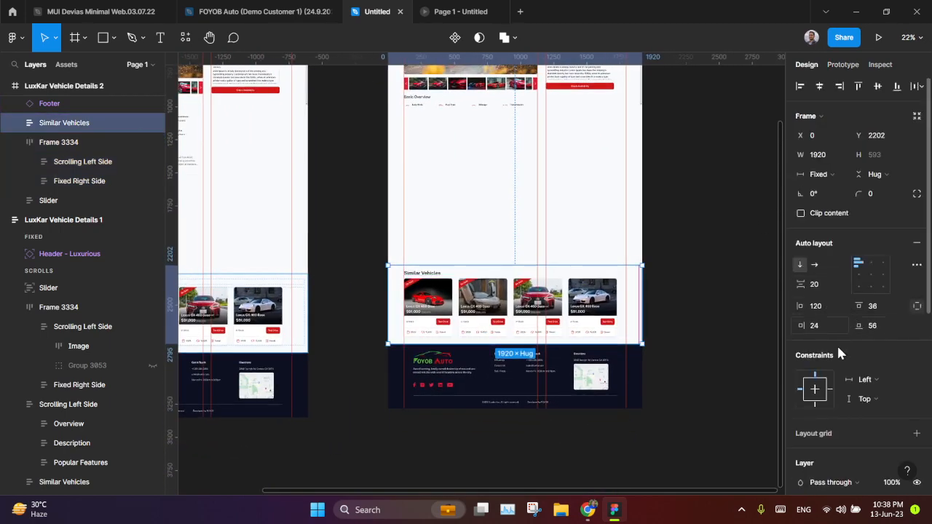
click(881, 399)
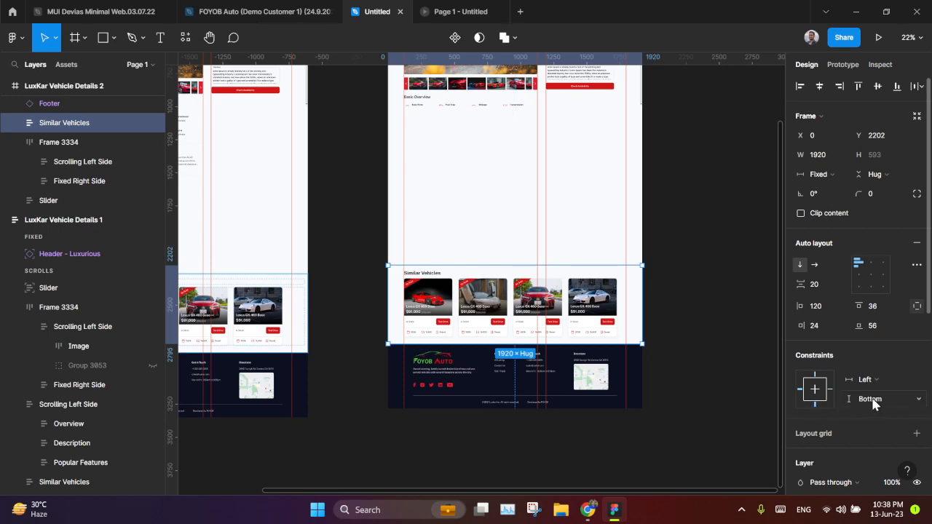
click(50, 102)
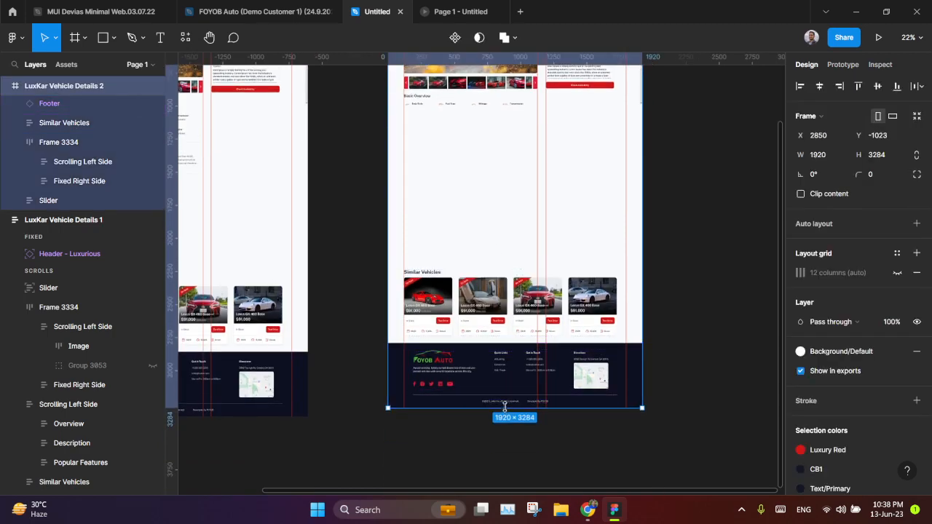
- Shorten LuxKar Vehicle Details 2 to 2159 high so it ends right after the footer
drag(515, 408, 516, 265)
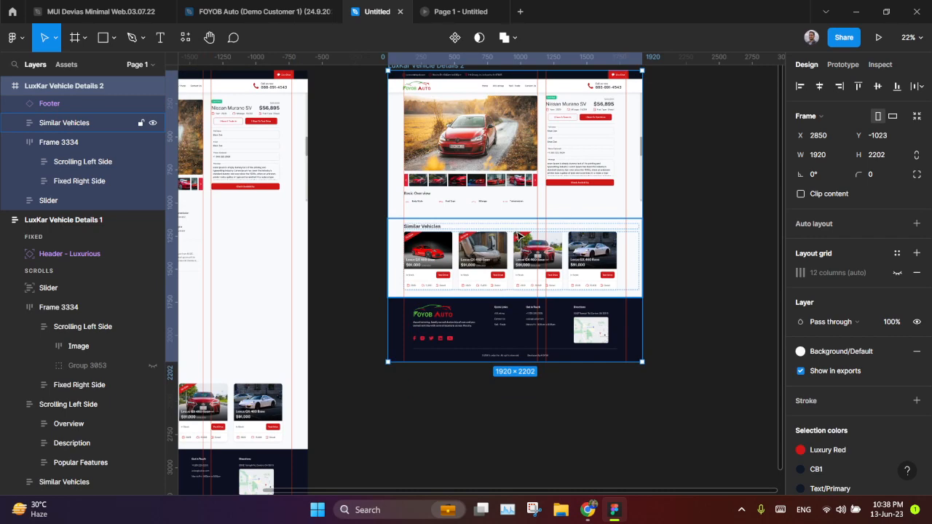
scroll(down, 3)
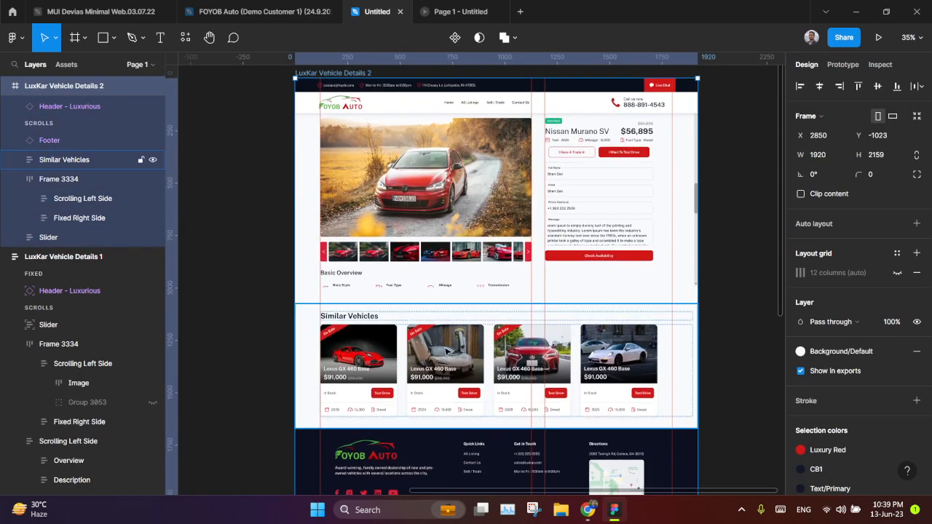
- Play the updated prototype, scroll through it and back to the top, then return to the design file
click(878, 37)
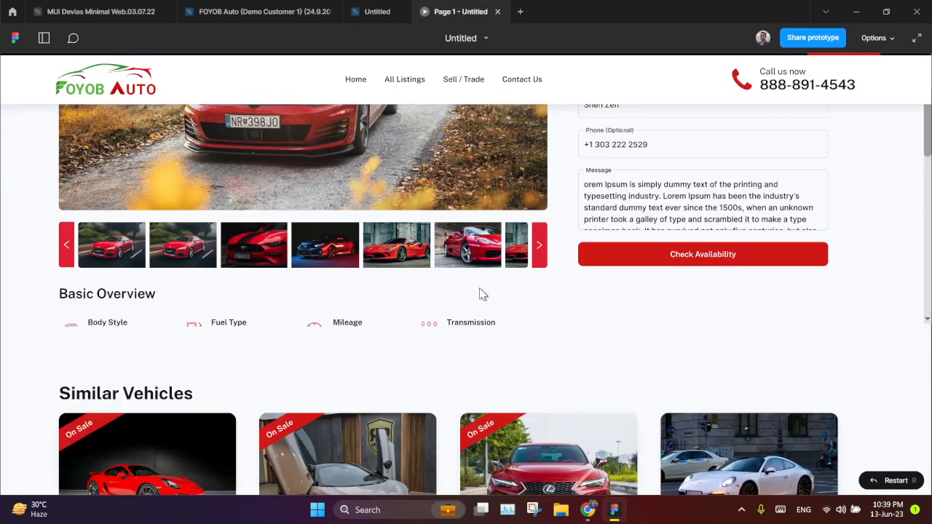
scroll(up, 3)
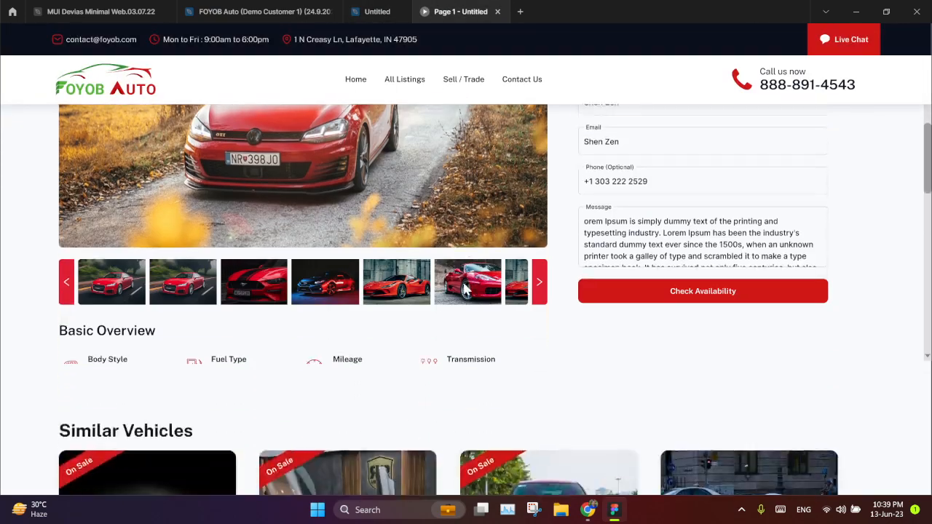
scroll(down, 3)
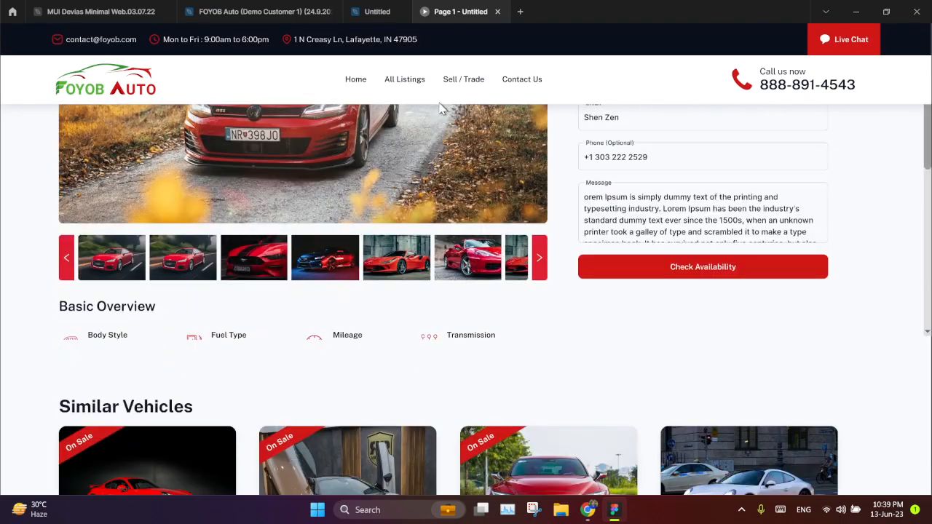
scroll(down, 3)
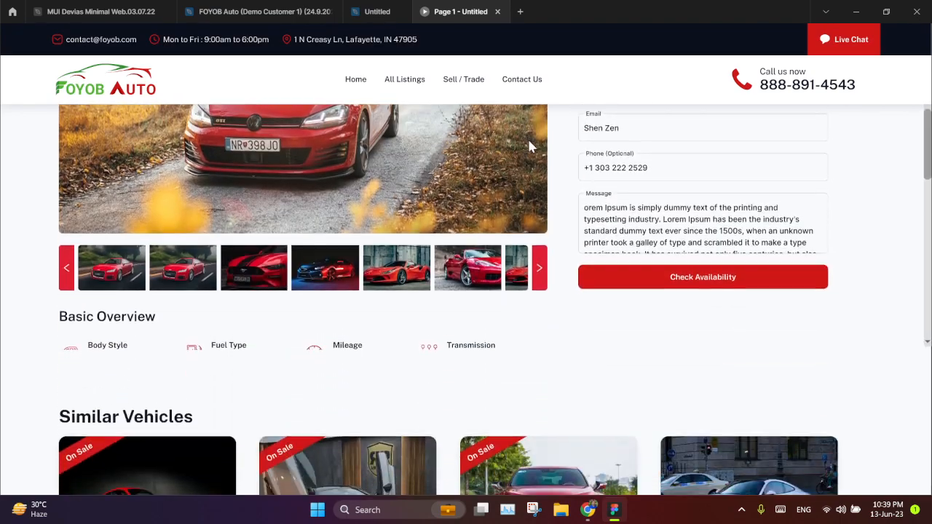
scroll(up, 3)
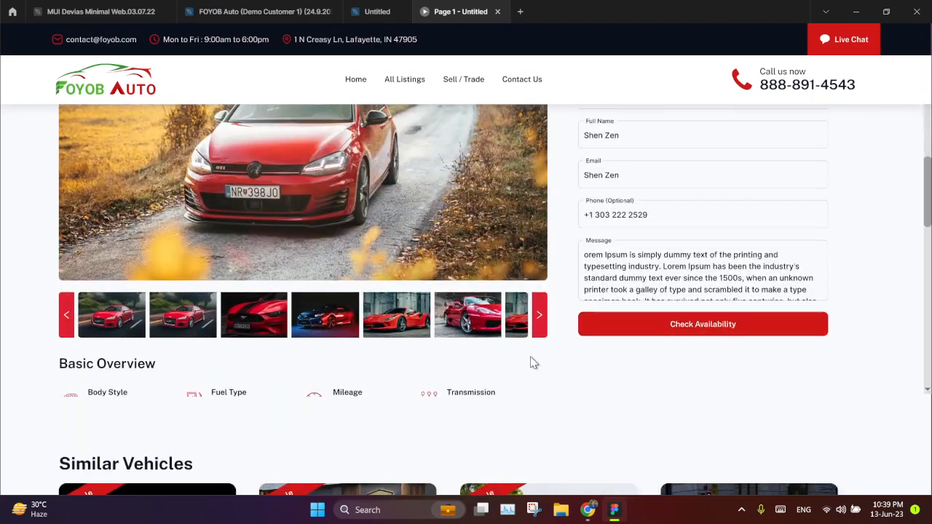
scroll(up, 3)
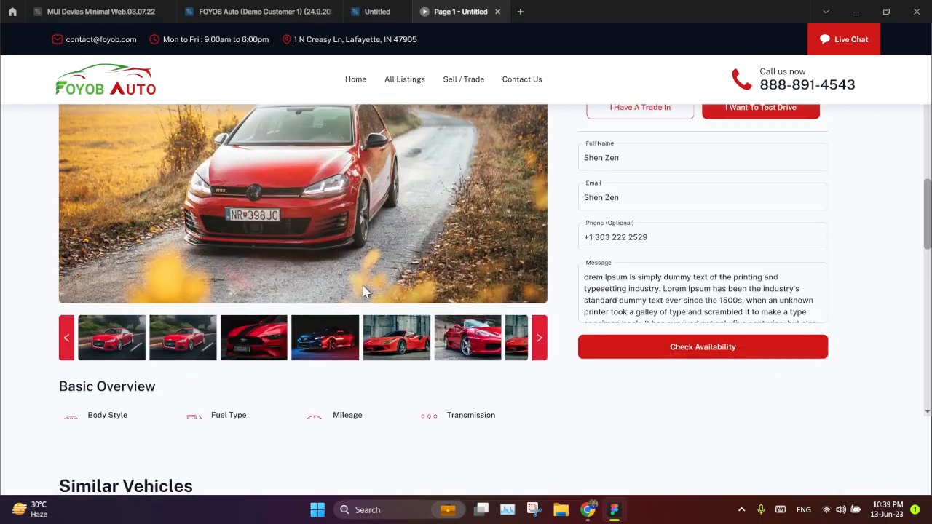
scroll(up, 3)
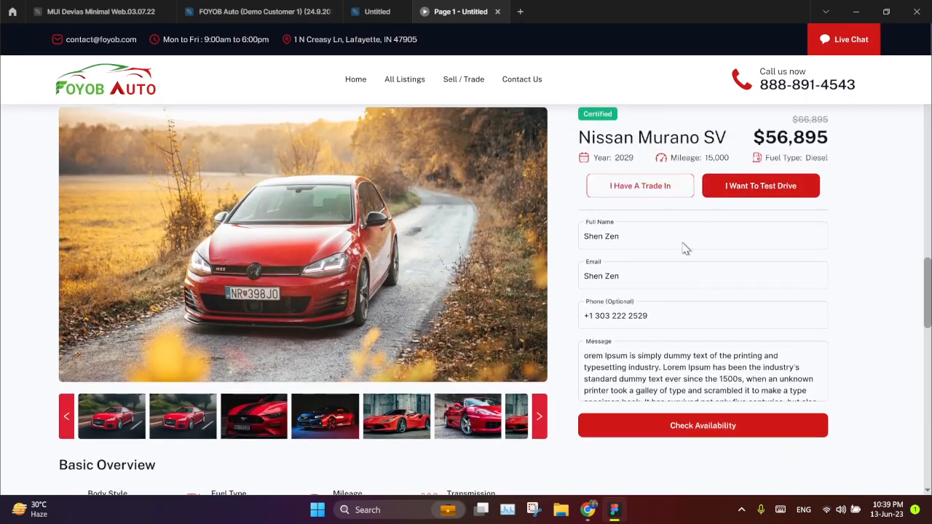
click(377, 12)
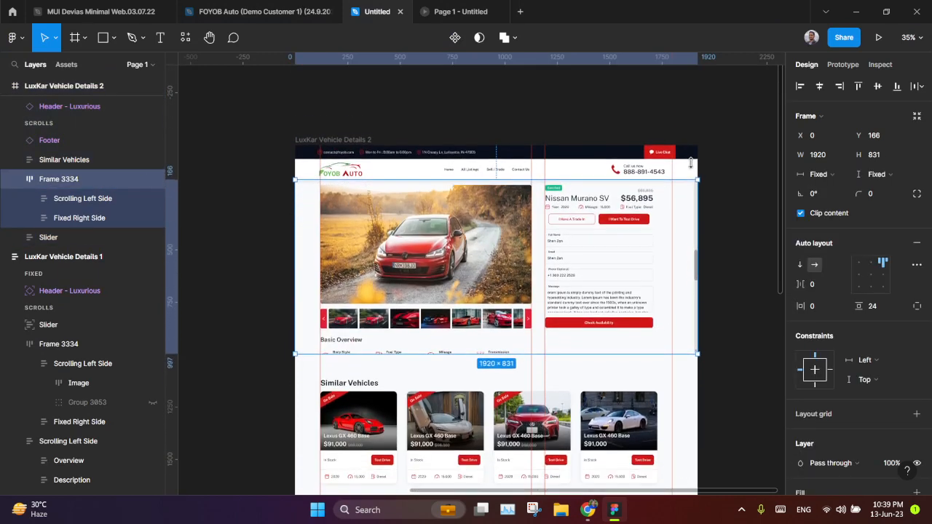
- Set Frame 3334's Overflow to Vertical scrolling, preview it, and return to the editor
click(842, 64)
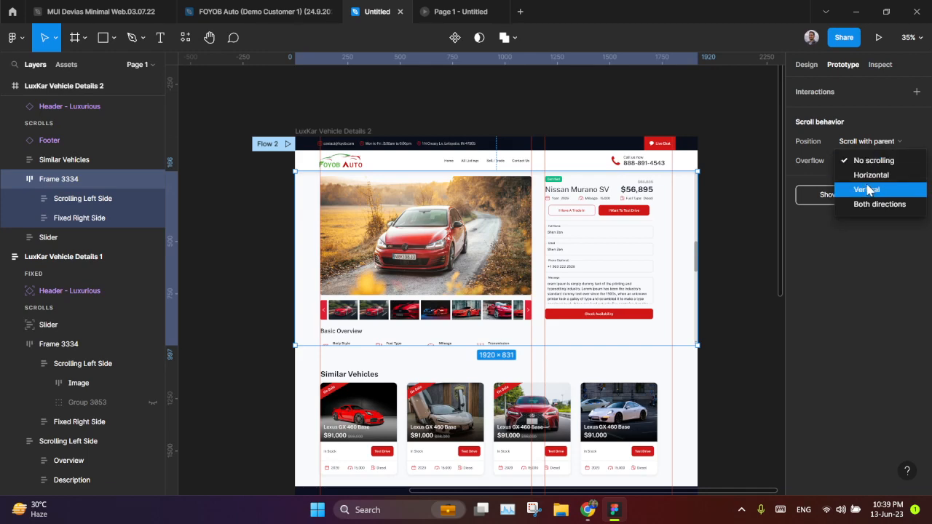
click(865, 190)
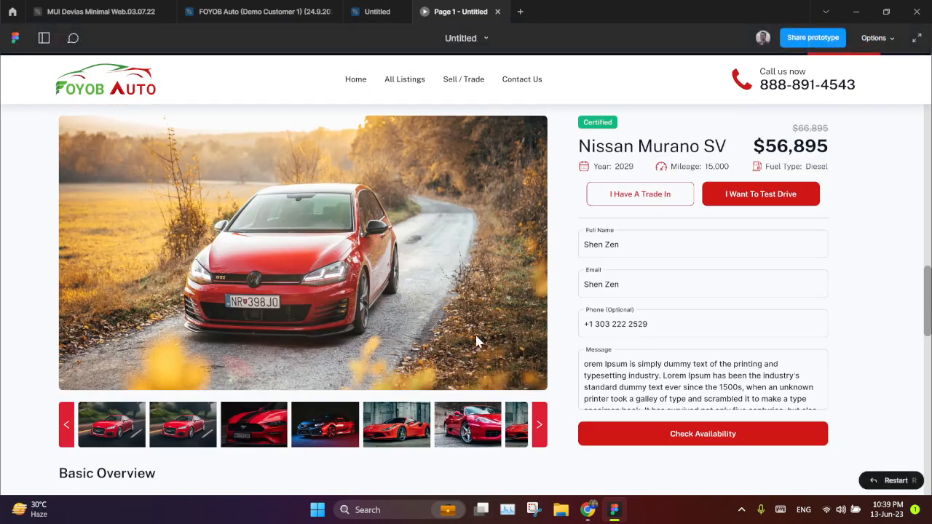
scroll(down, 3)
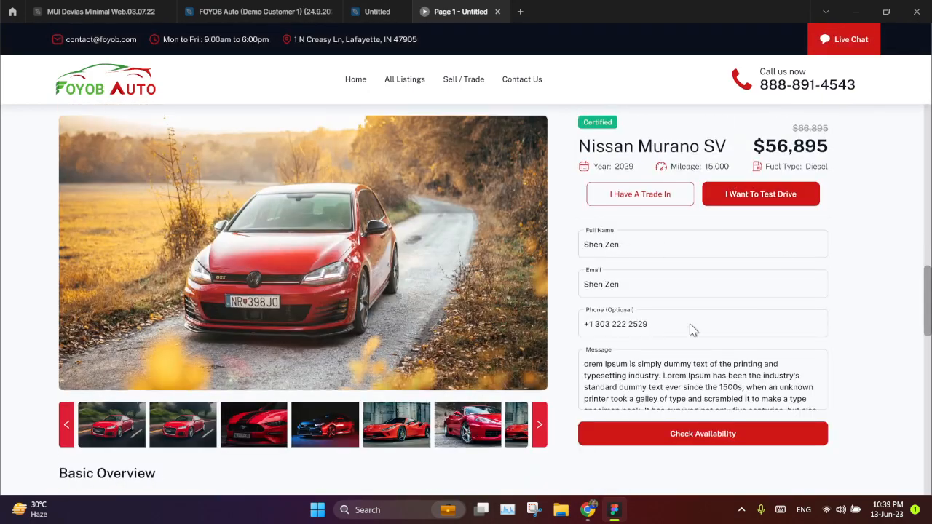
click(377, 12)
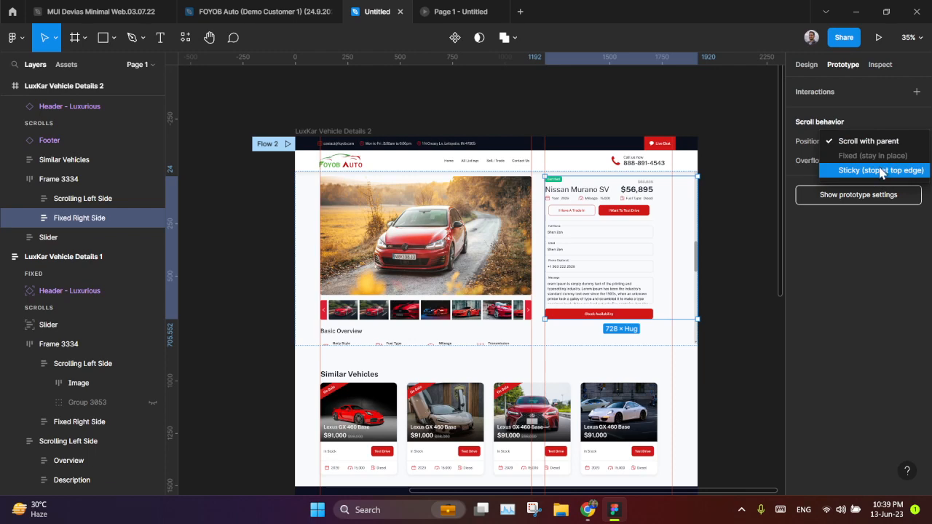
mouse_move(874, 174)
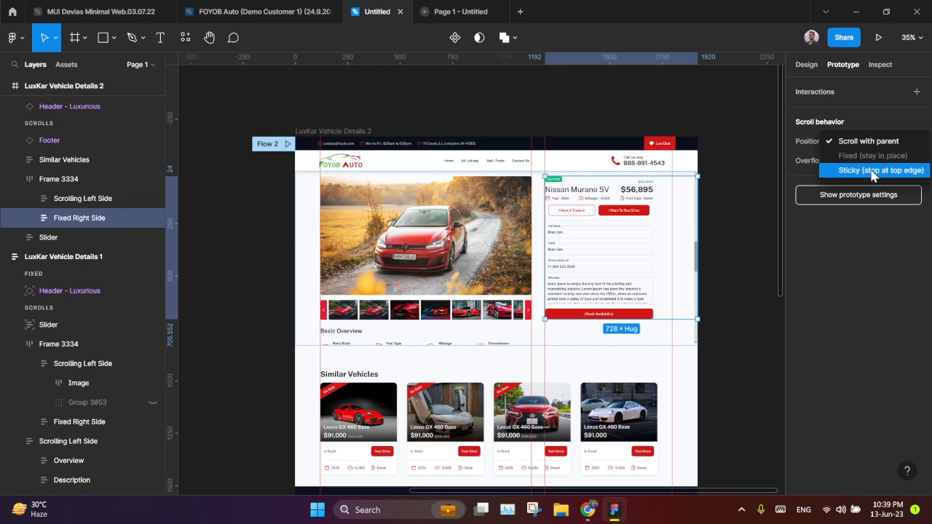
- Set Fixed Right Side's Position to Sticky at the top edge, test it in preview, and return
click(878, 38)
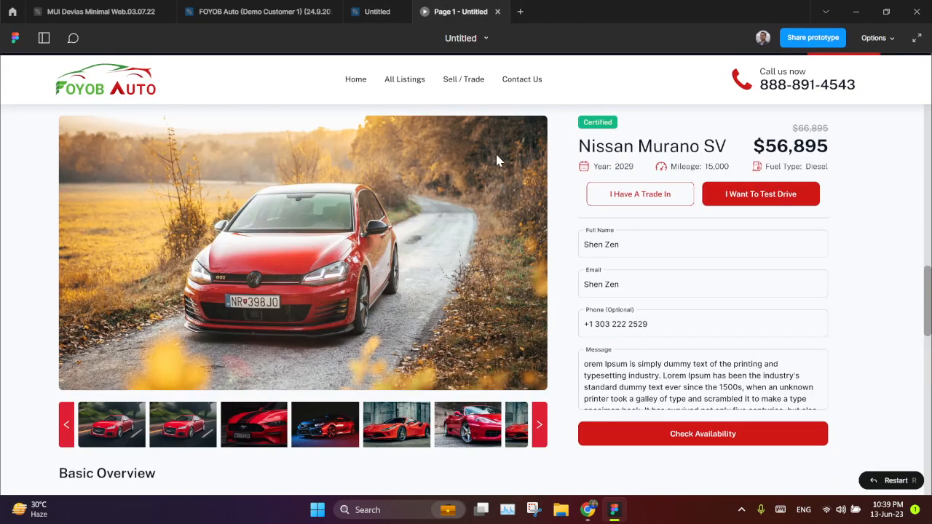
scroll(down, 3)
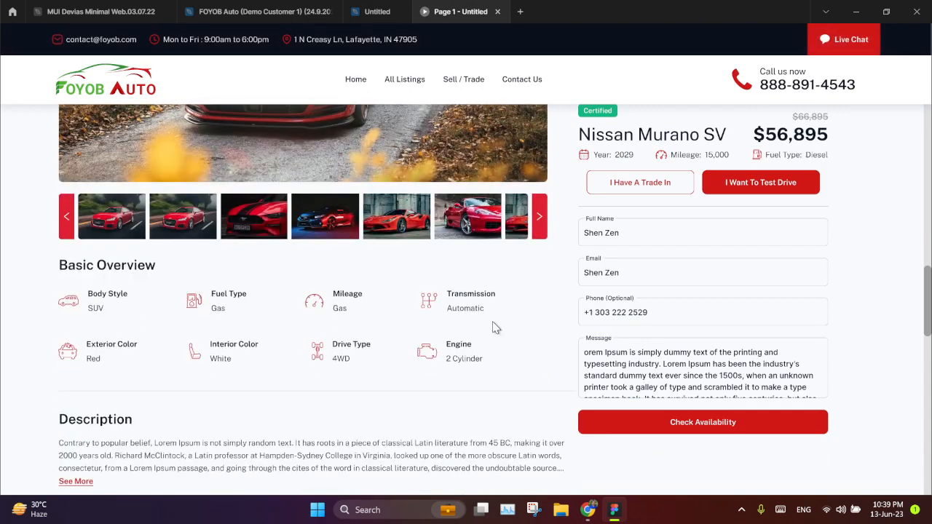
scroll(down, 3)
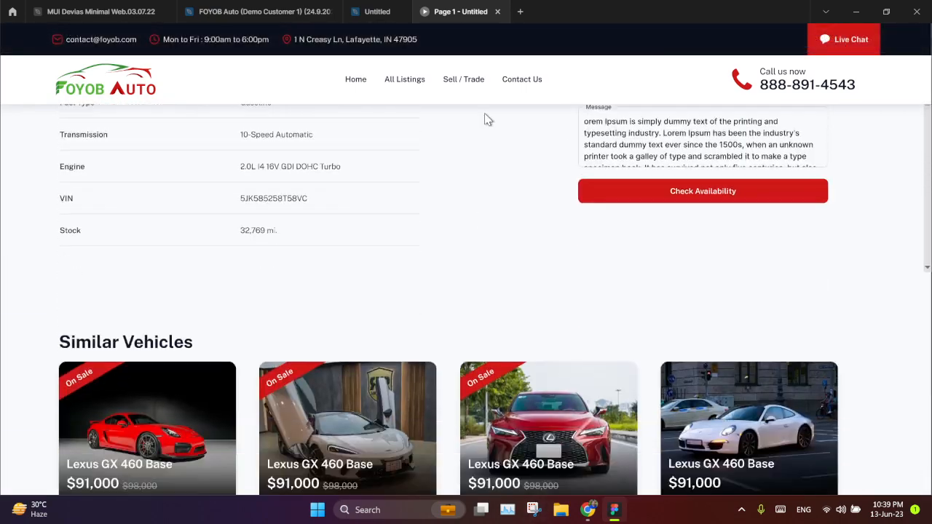
scroll(up, 3)
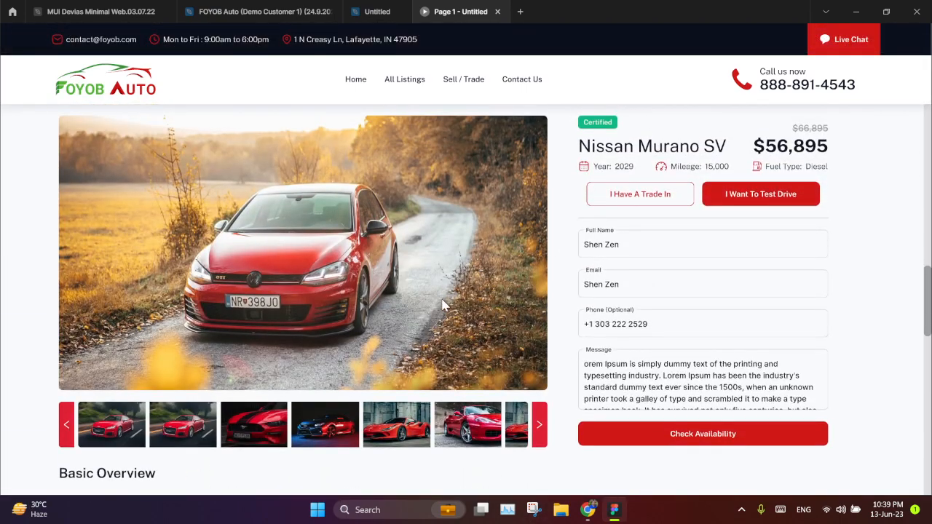
scroll(down, 3)
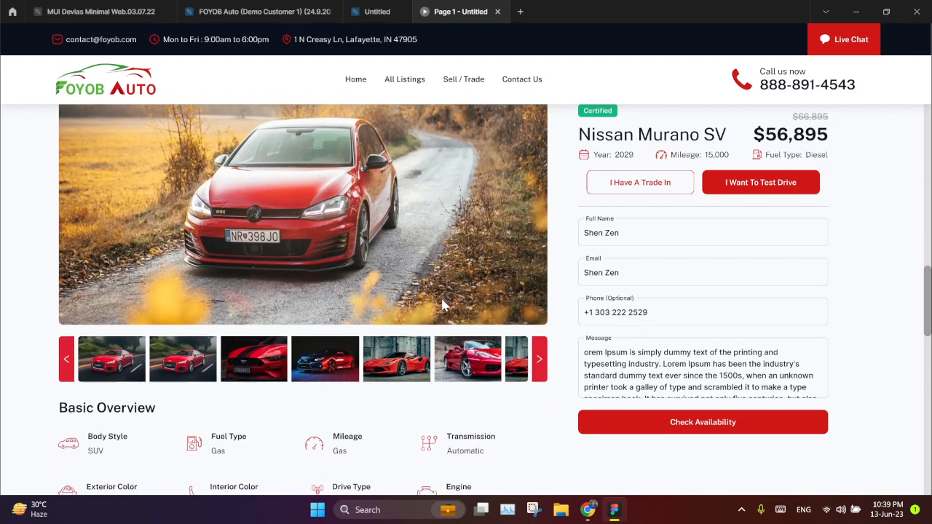
scroll(down, 3)
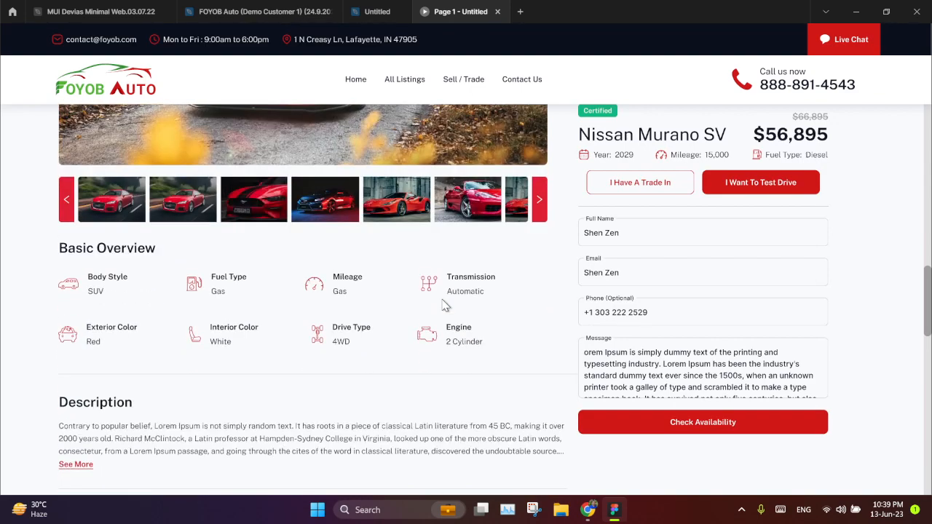
scroll(down, 3)
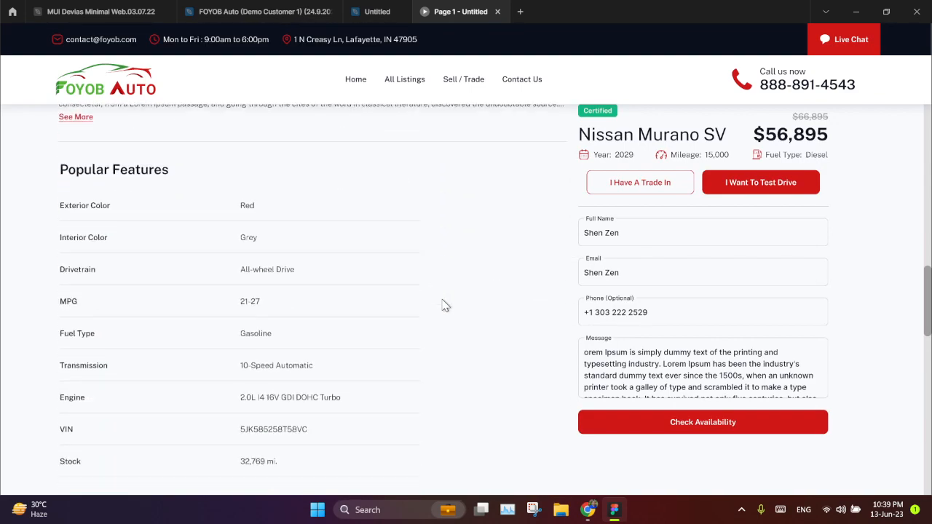
scroll(down, 3)
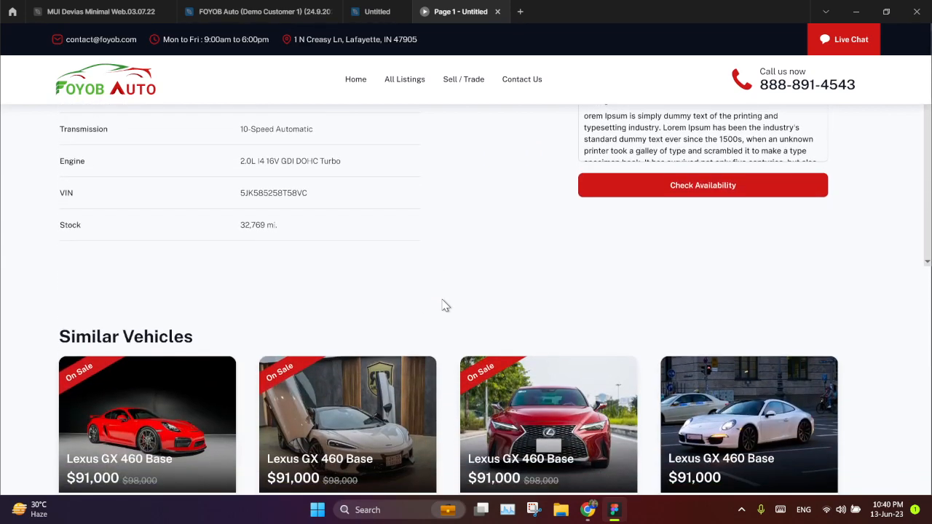
click(379, 12)
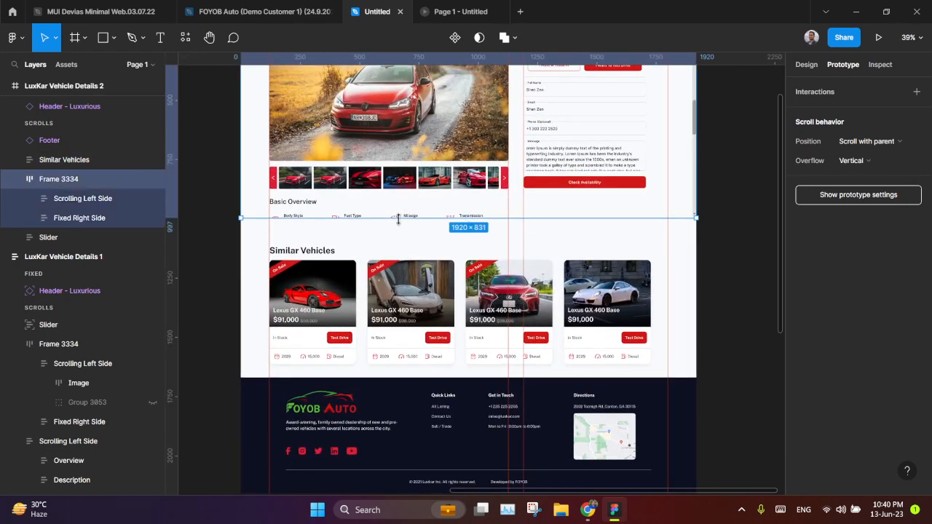
- Preview the prototype and scroll back to the top to verify the fixed header and sticky panel
click(64, 158)
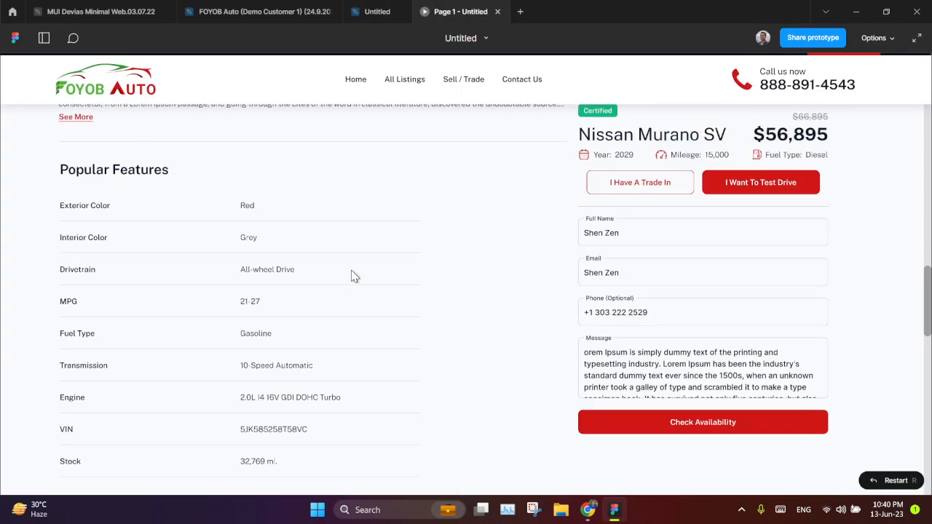
scroll(up, 3)
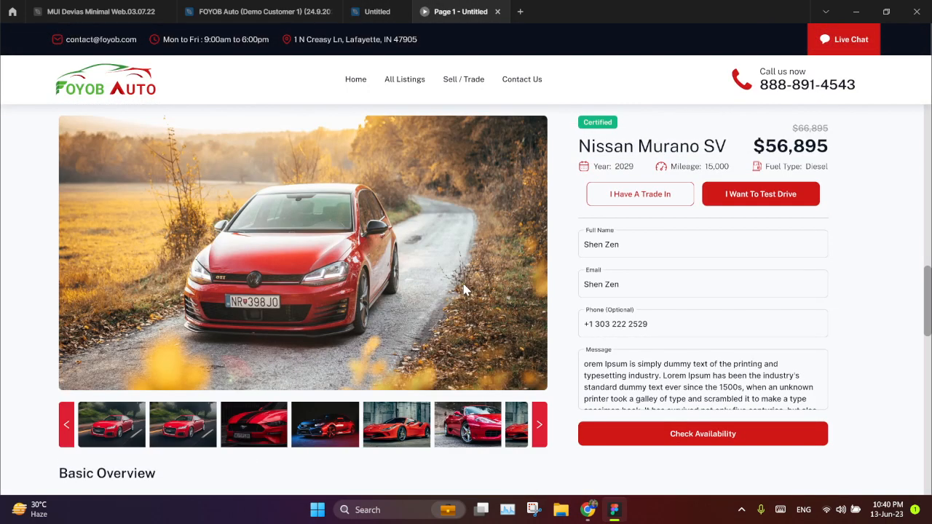
mouse_move(760, 172)
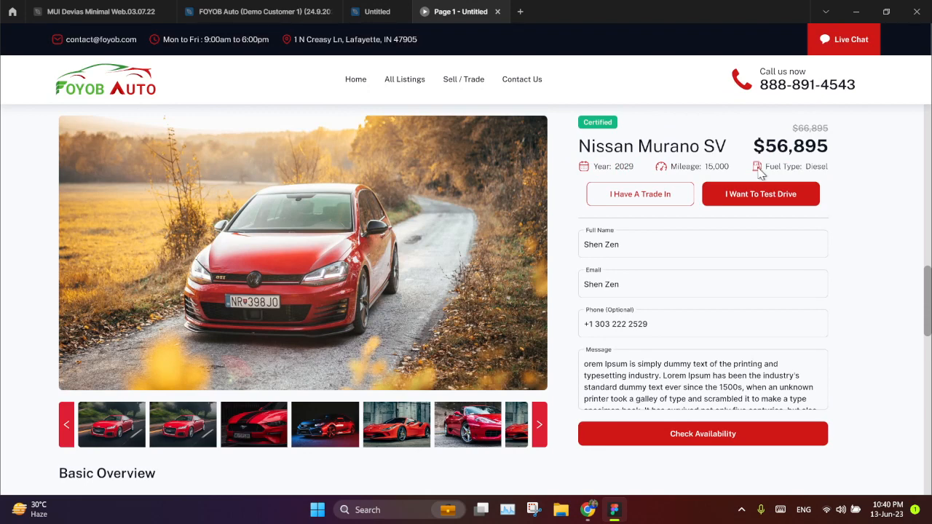
mouse_move(740, 183)
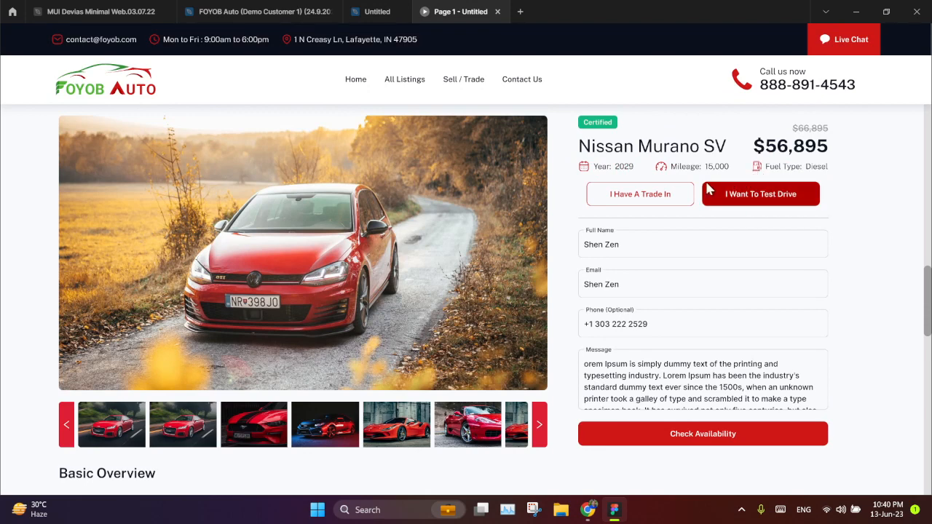
mouse_move(353, 213)
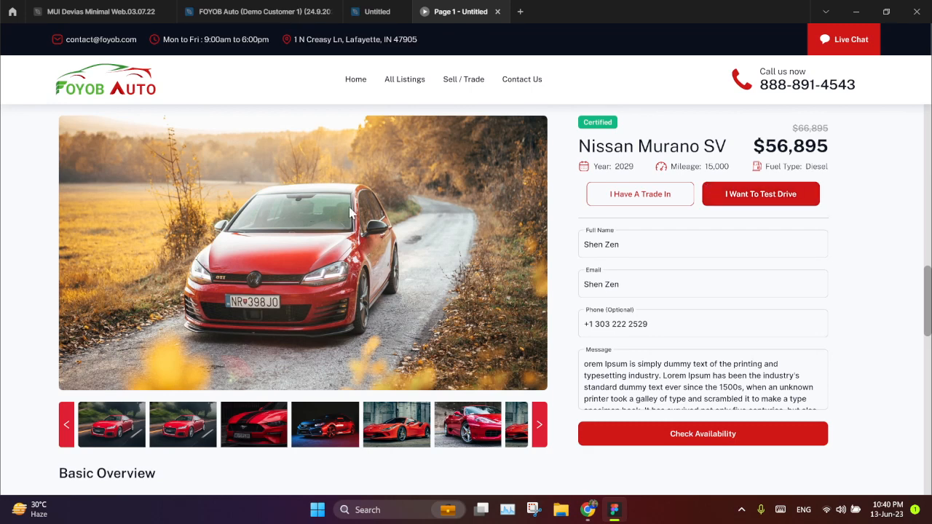